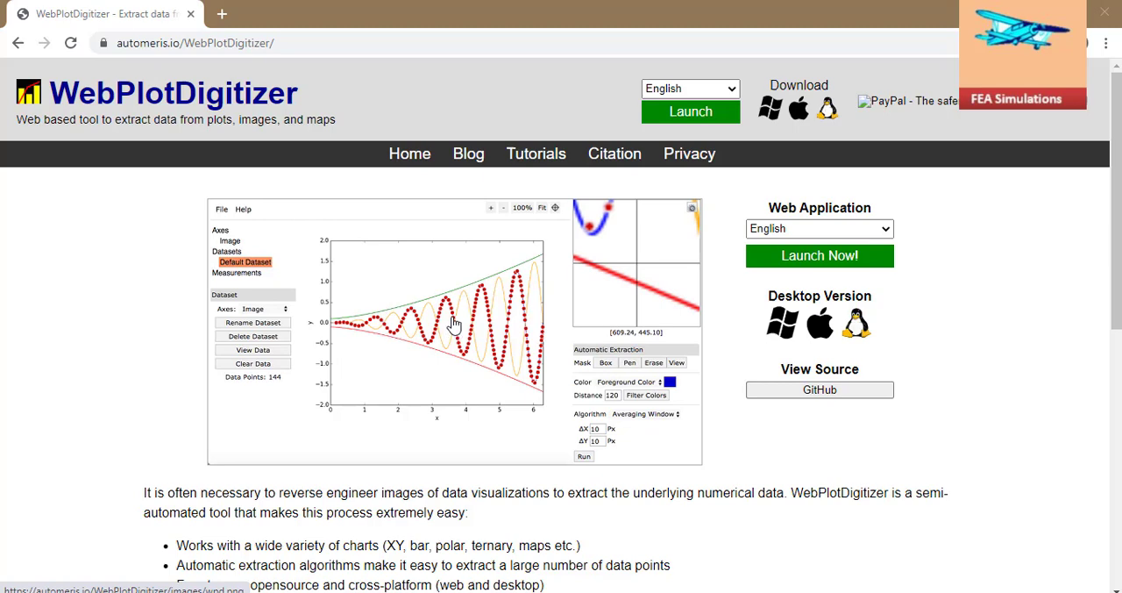
pyautogui.moveTo(665, 119)
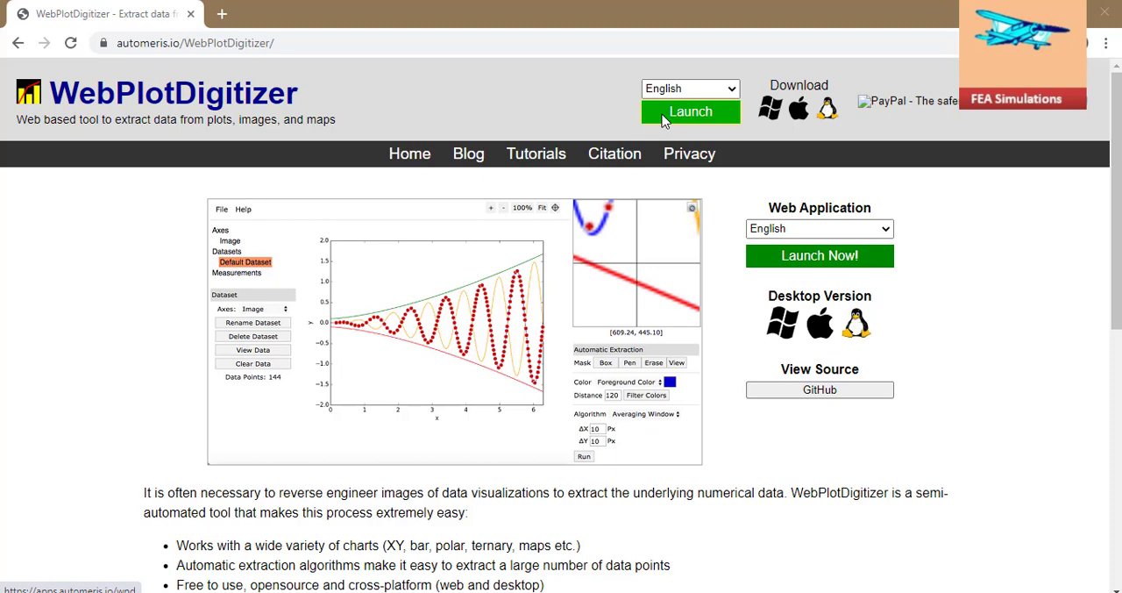
pyautogui.moveTo(331, 132)
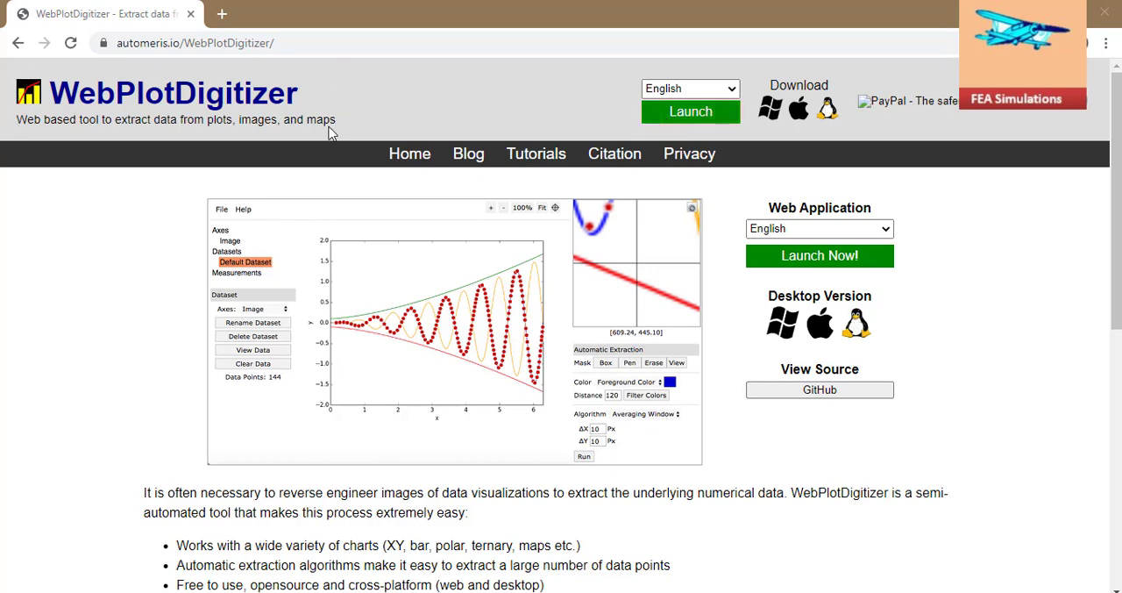
pyautogui.moveTo(129, 132)
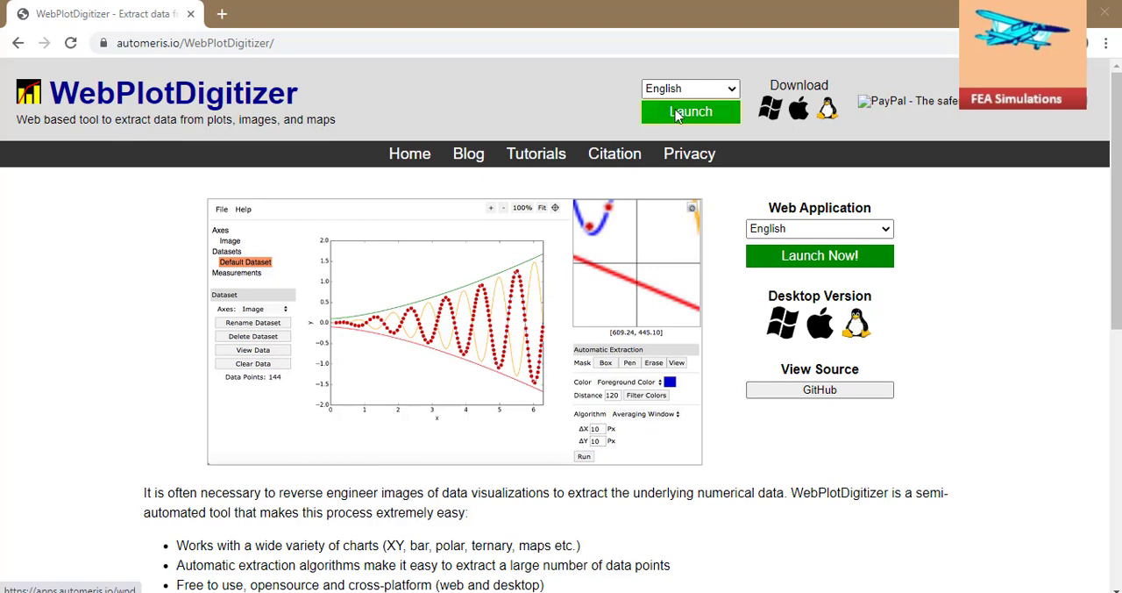
# Launch WebPlotDigitizer and load the Stressstraincurve image via File > Load Image(s)
pyautogui.click(690, 112)
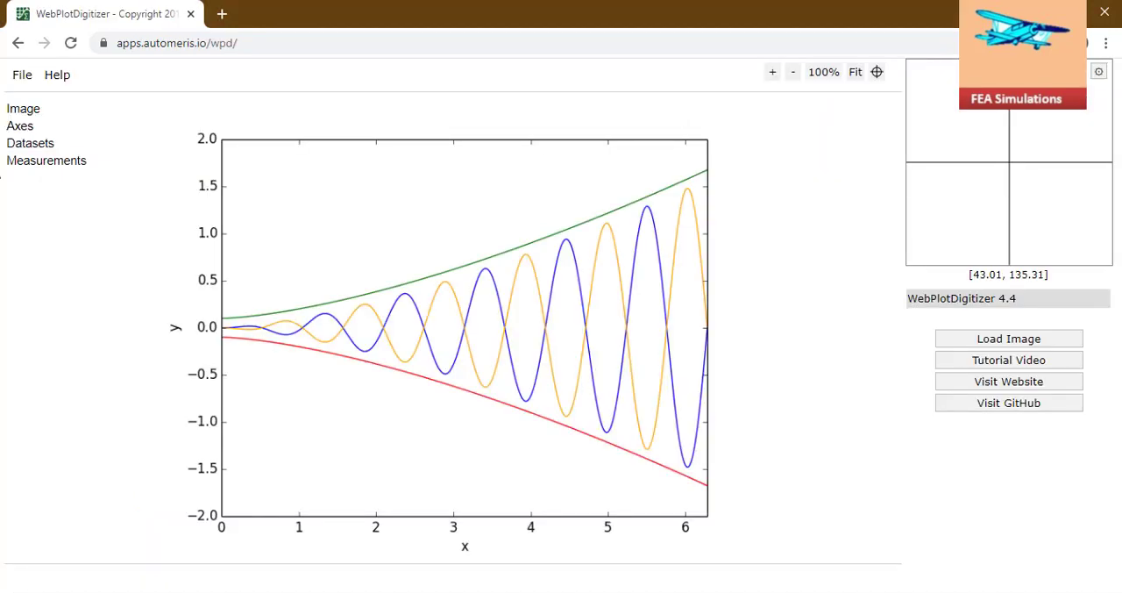
pyautogui.click(21, 75)
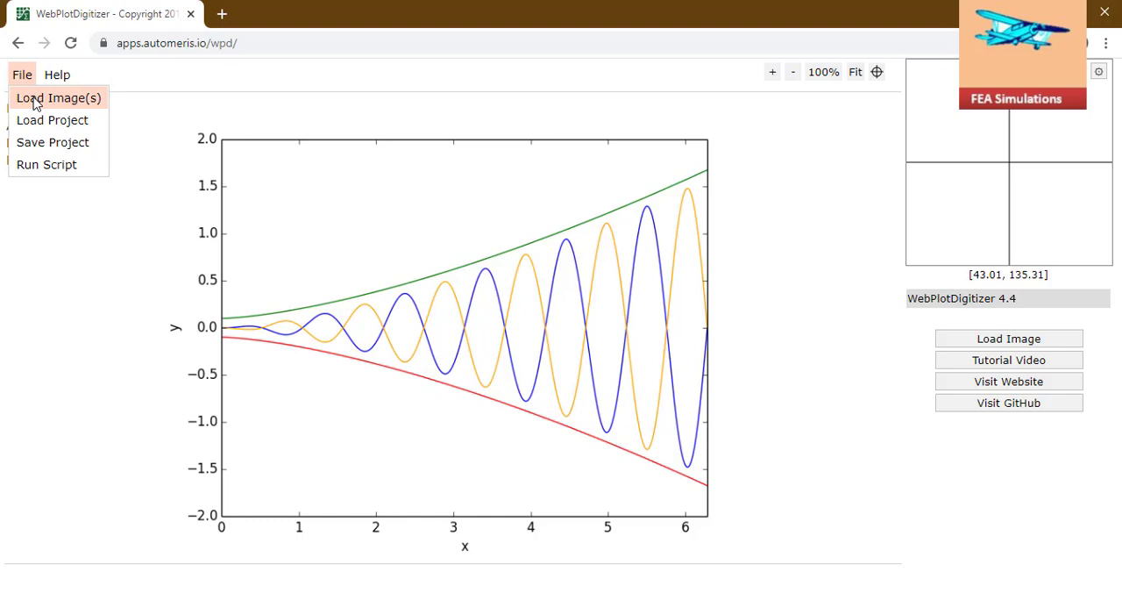
pyautogui.click(58, 97)
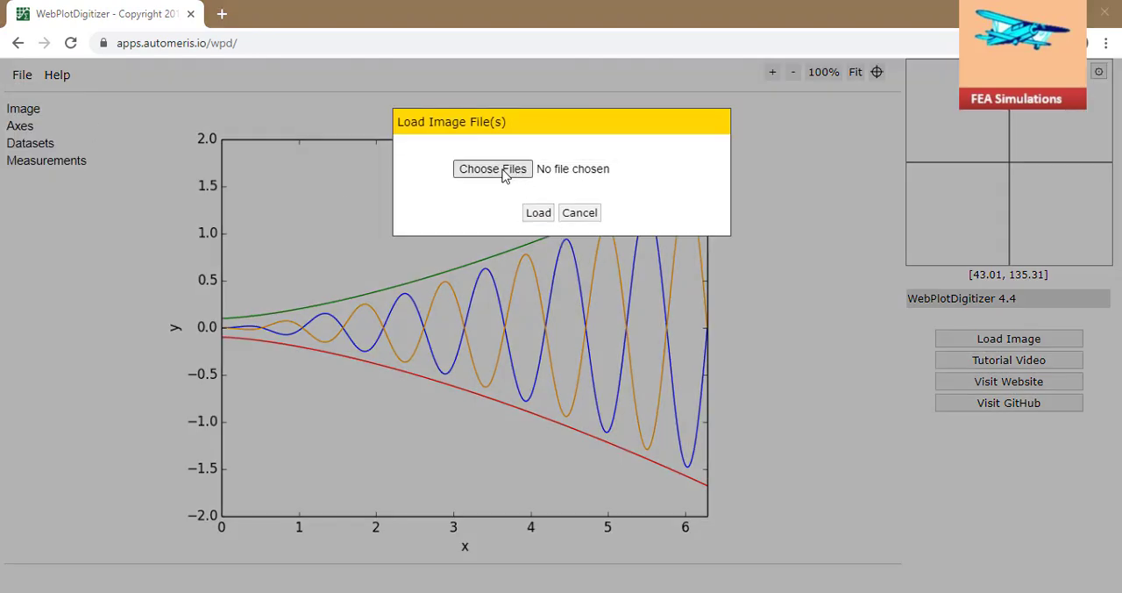
pyautogui.click(491, 168)
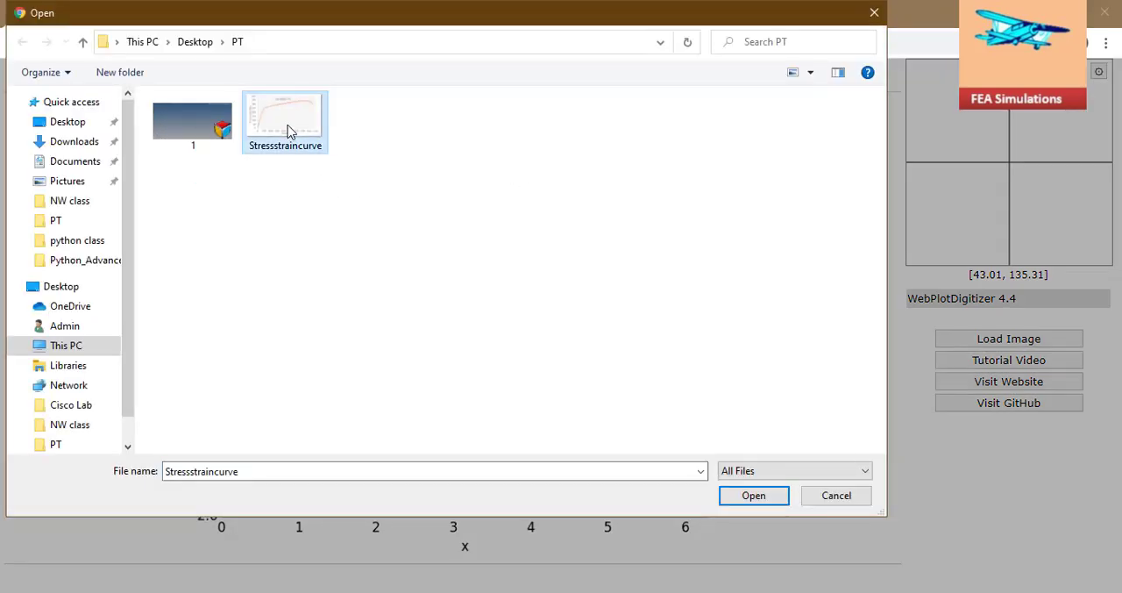
pyautogui.click(753, 496)
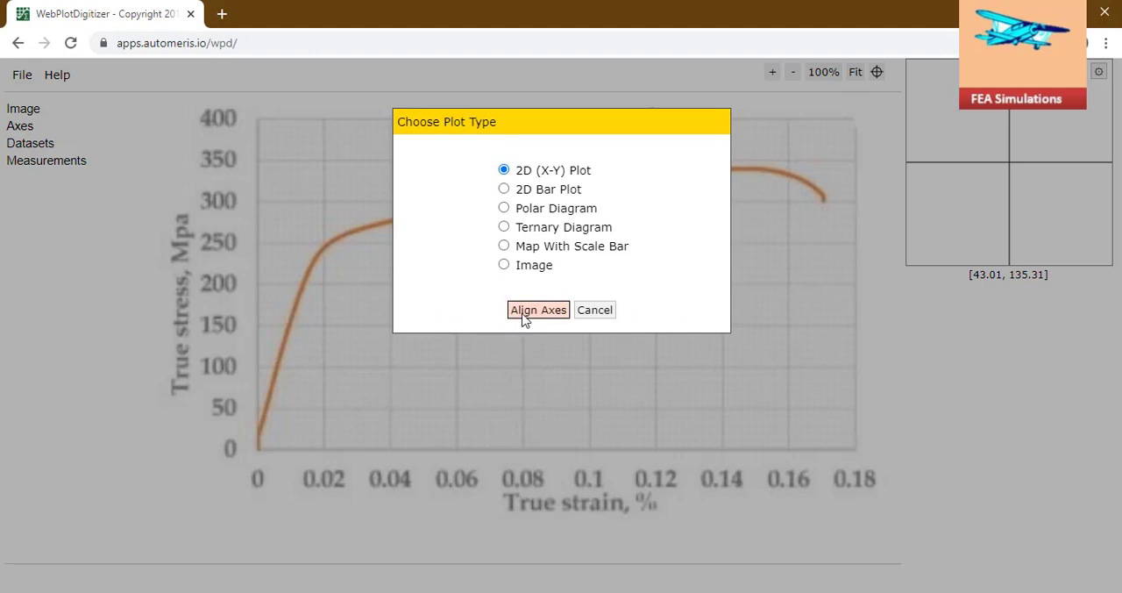
# Choose a 2D (X-Y) plot and mark X1 at 0, X2 at 0.18, Y1 at 0, Y2 at 400
pyautogui.click(538, 310)
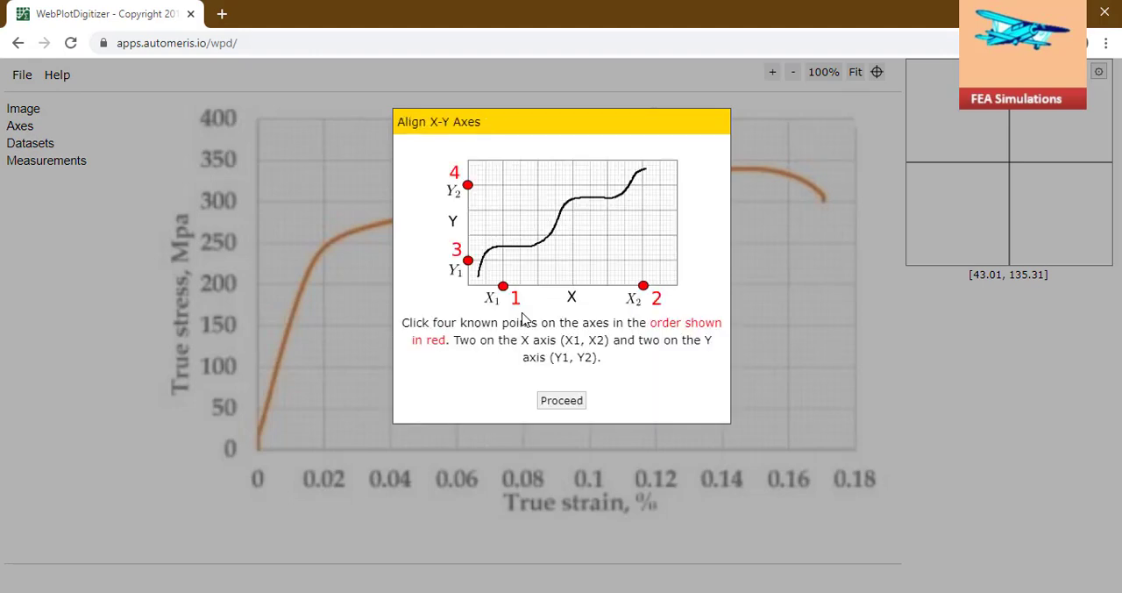
pyautogui.click(561, 399)
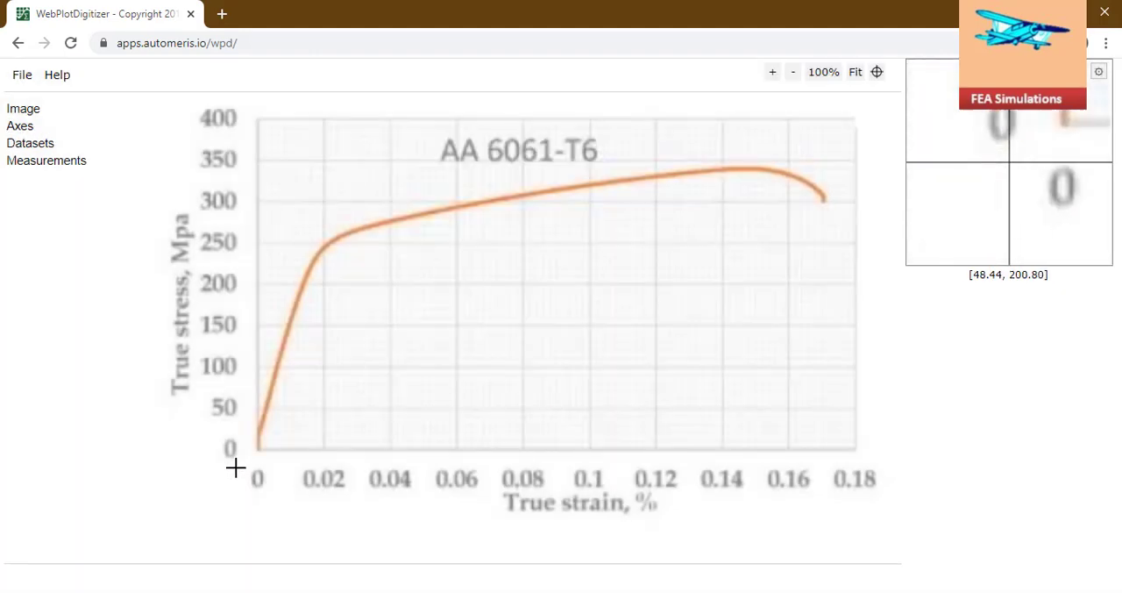
pyautogui.click(256, 449)
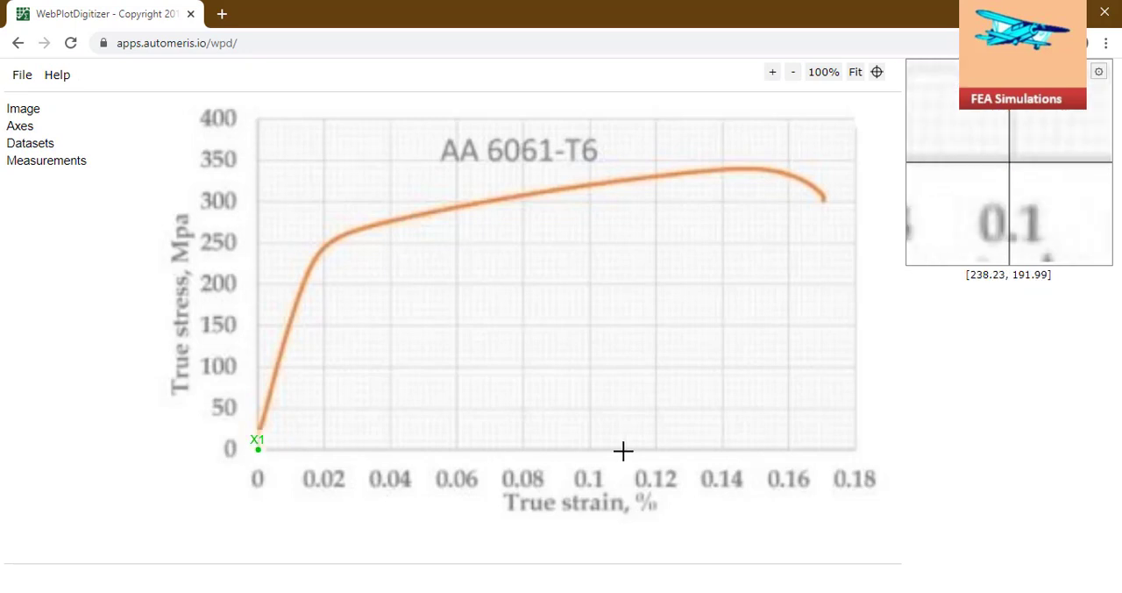
pyautogui.click(853, 447)
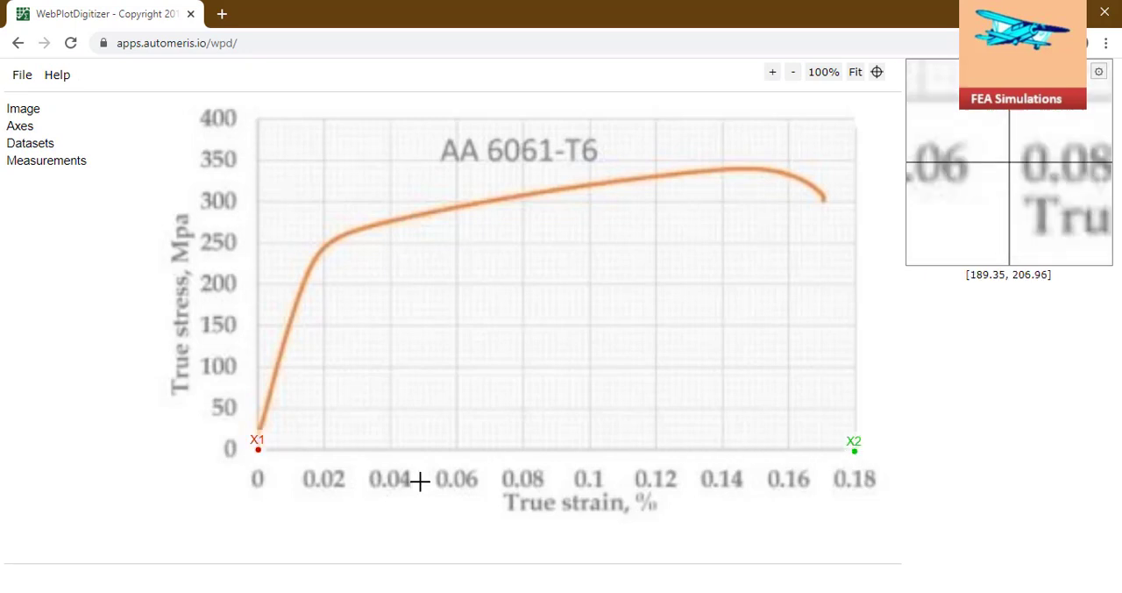
pyautogui.click(257, 450)
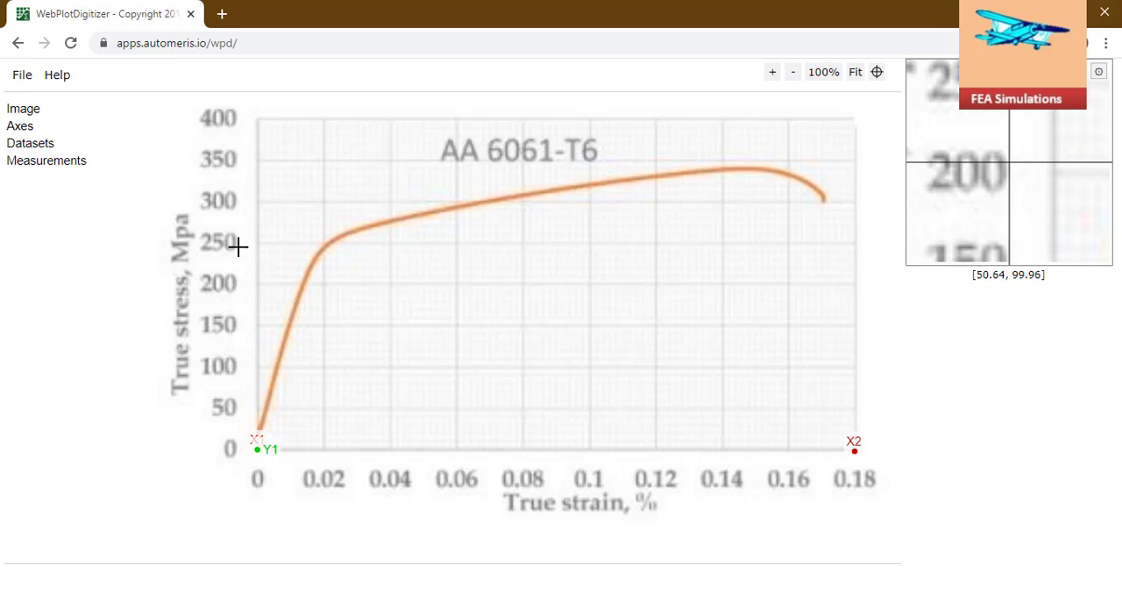
pyautogui.click(257, 118)
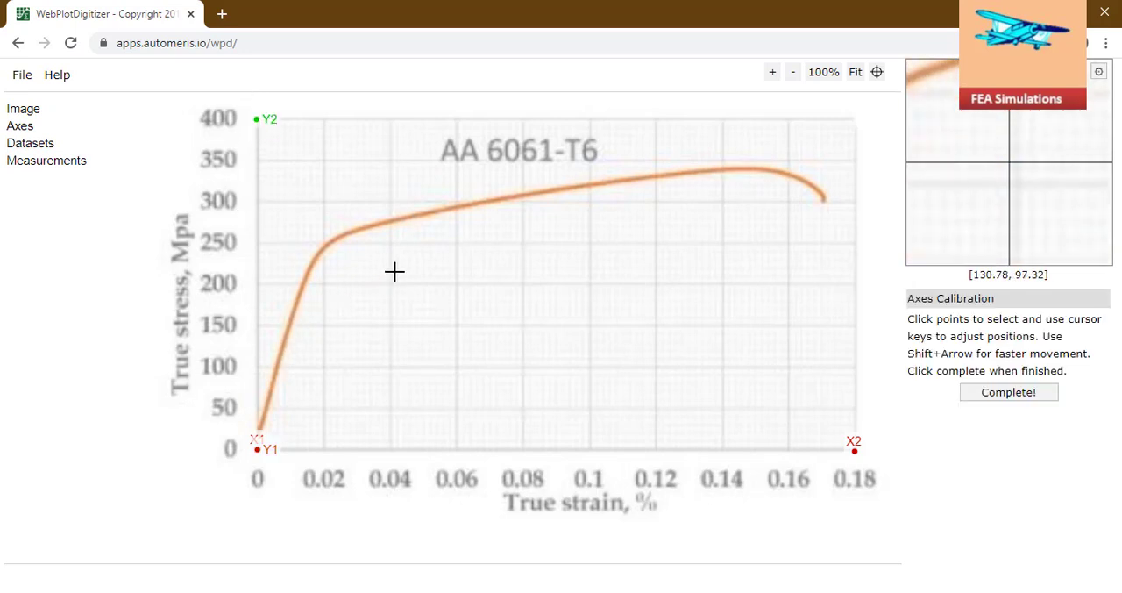
pyautogui.moveTo(482, 219)
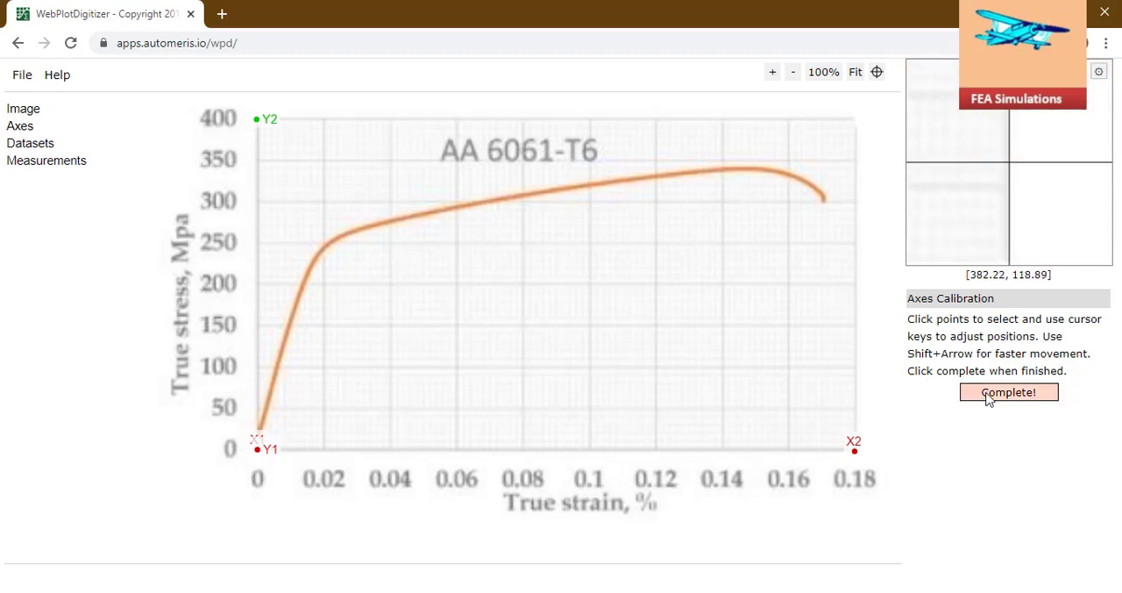
# Enter calibration values 0.18 for X-axis point 2 and 400 for Y-axis point 2
pyautogui.click(1008, 392)
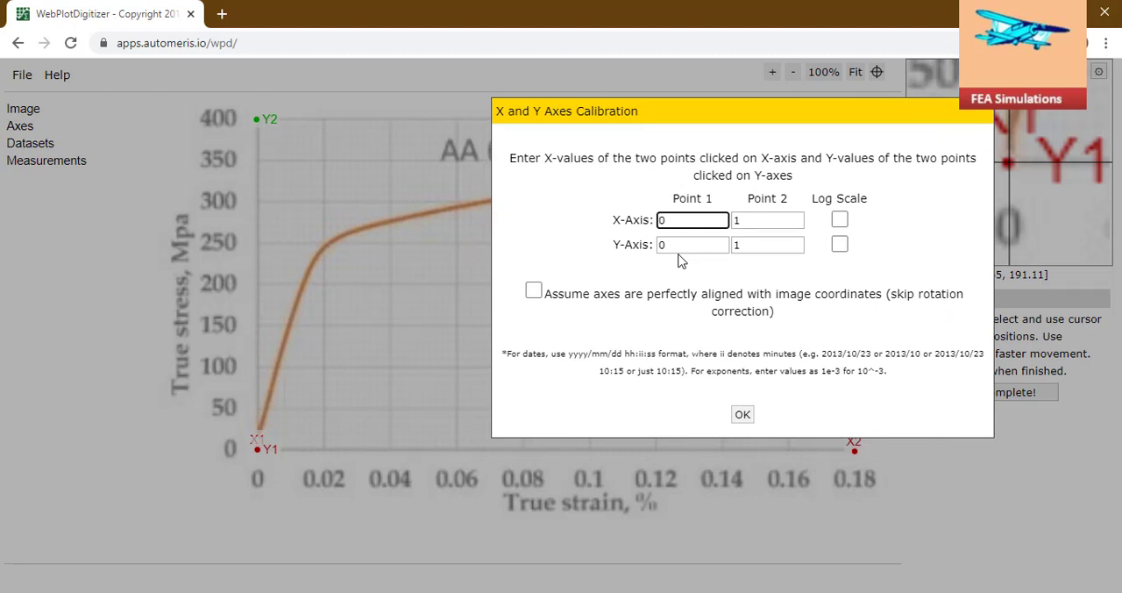
pyautogui.click(767, 219)
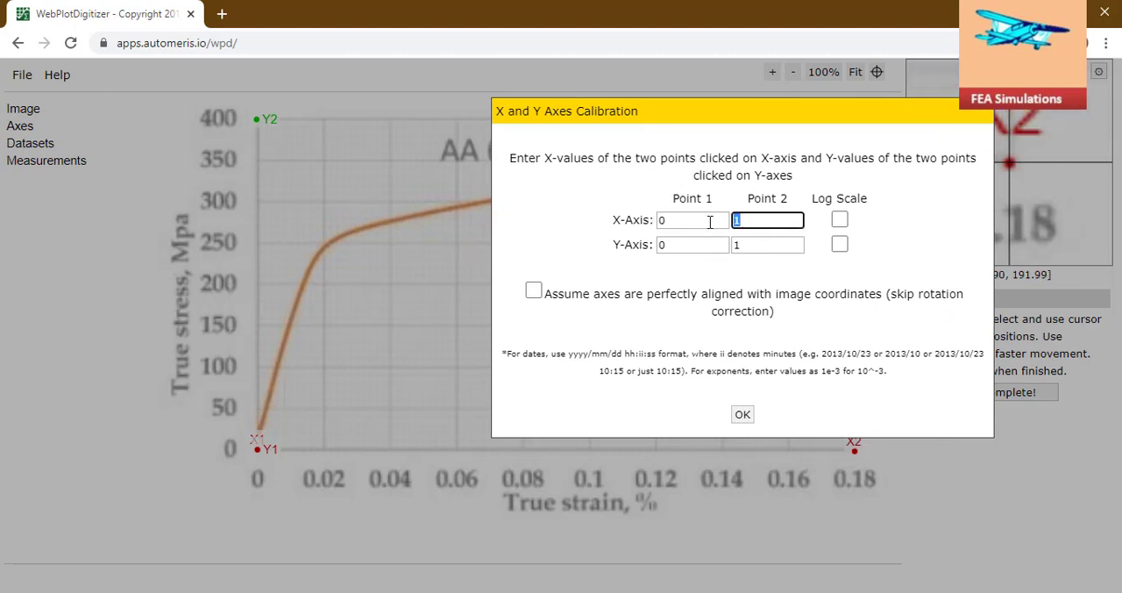
pyautogui.write('0.18')
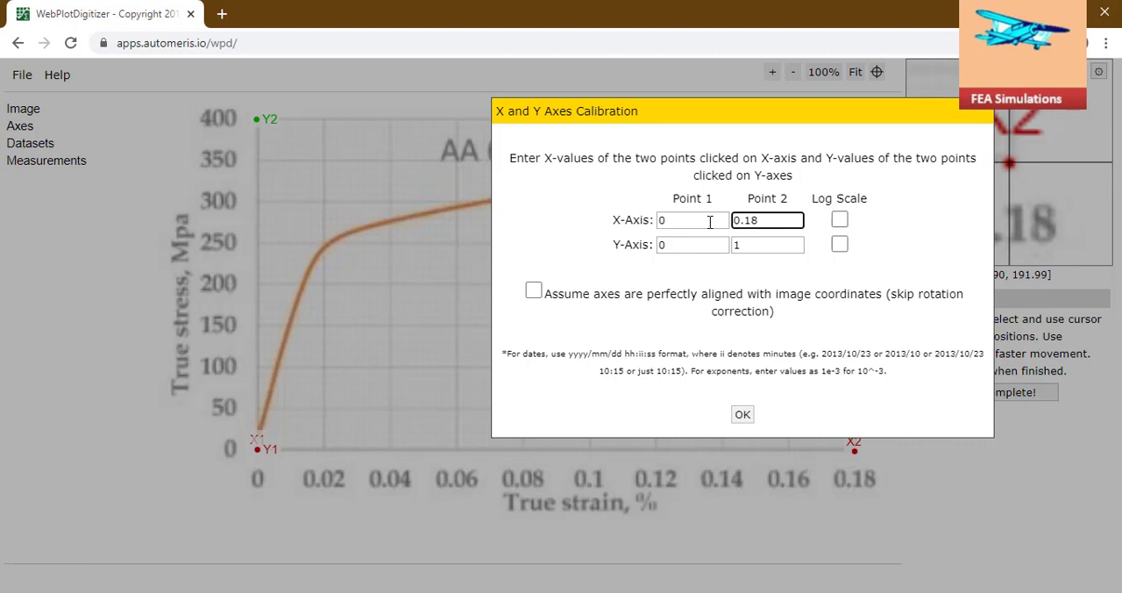
pyautogui.click(692, 245)
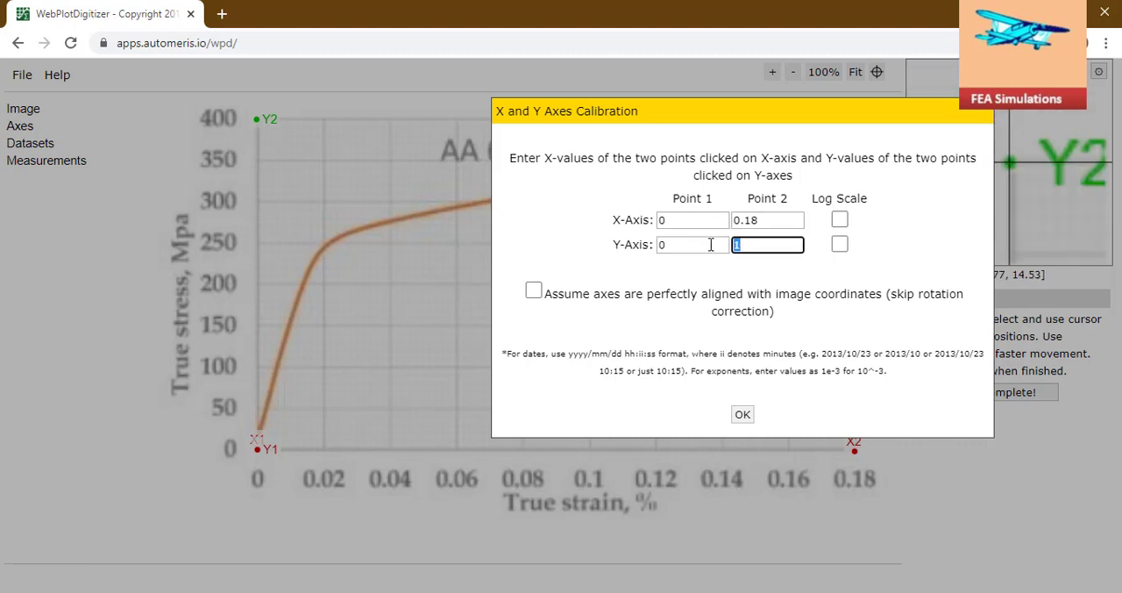
pyautogui.write('40')
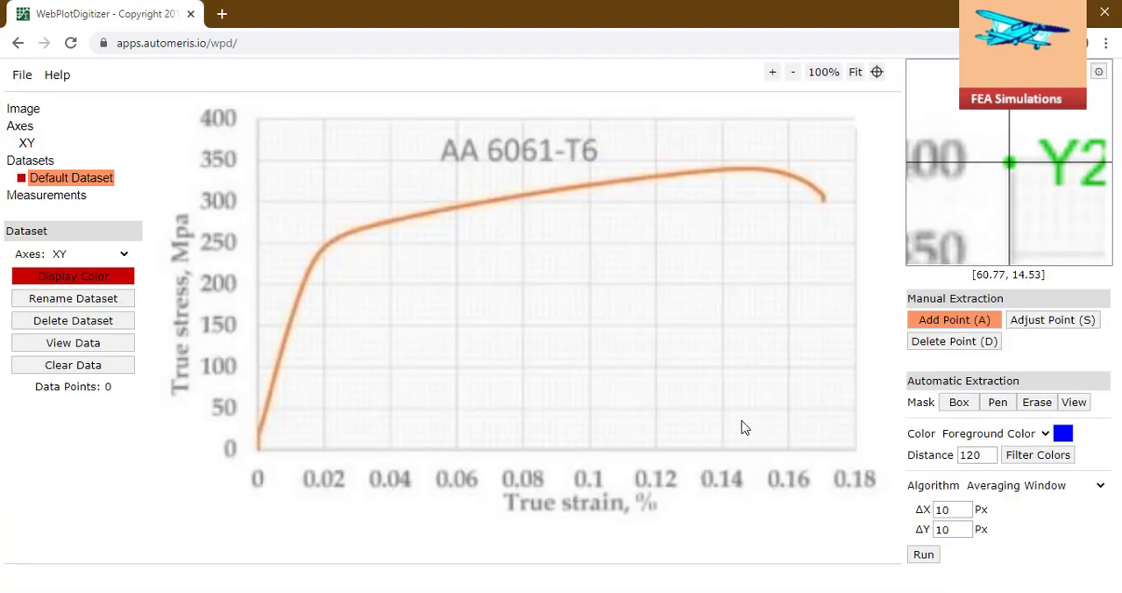
pyautogui.moveTo(658, 397)
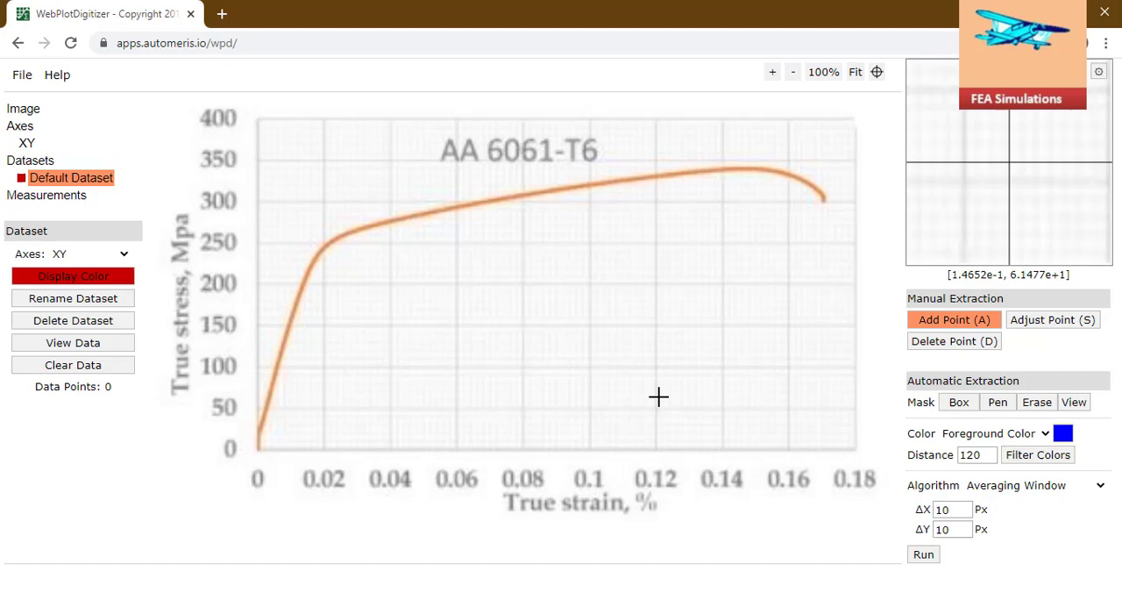
pyautogui.moveTo(324, 248)
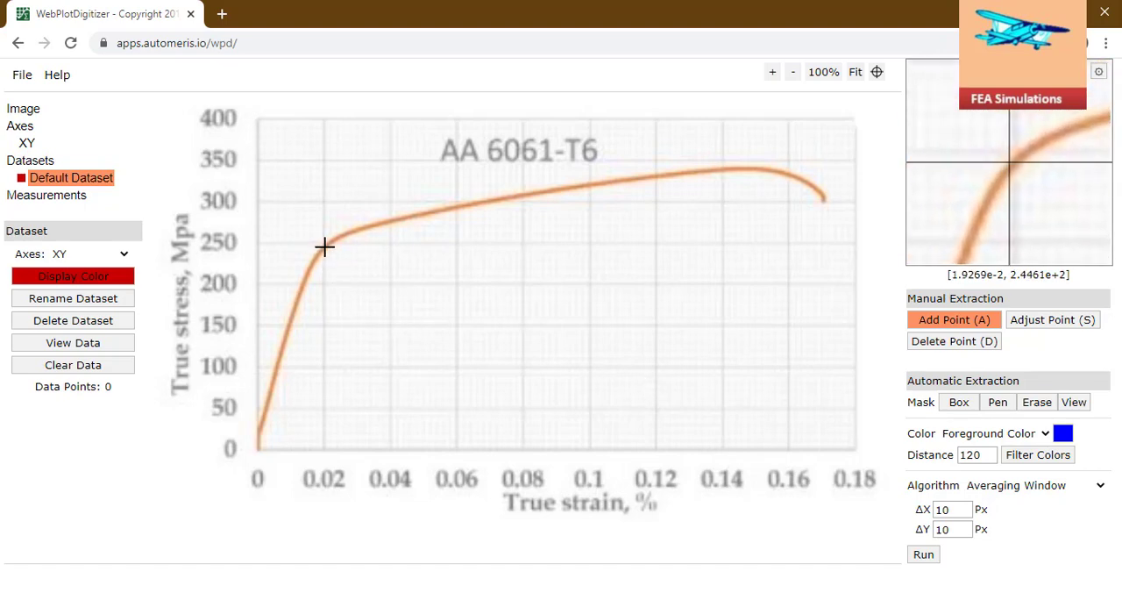
pyautogui.moveTo(348, 231)
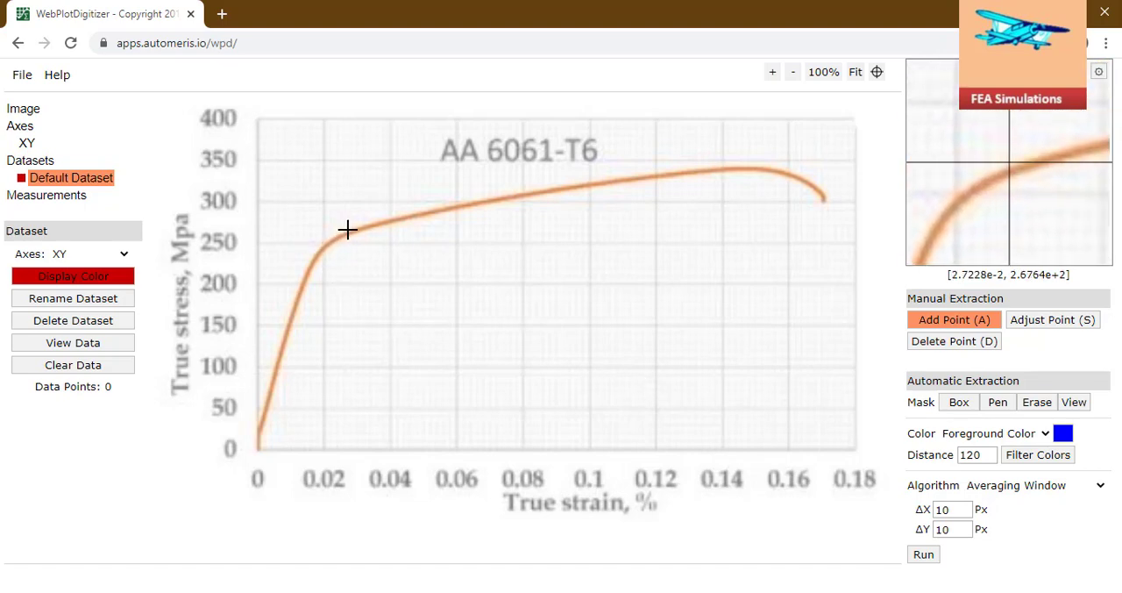
pyautogui.moveTo(345, 234)
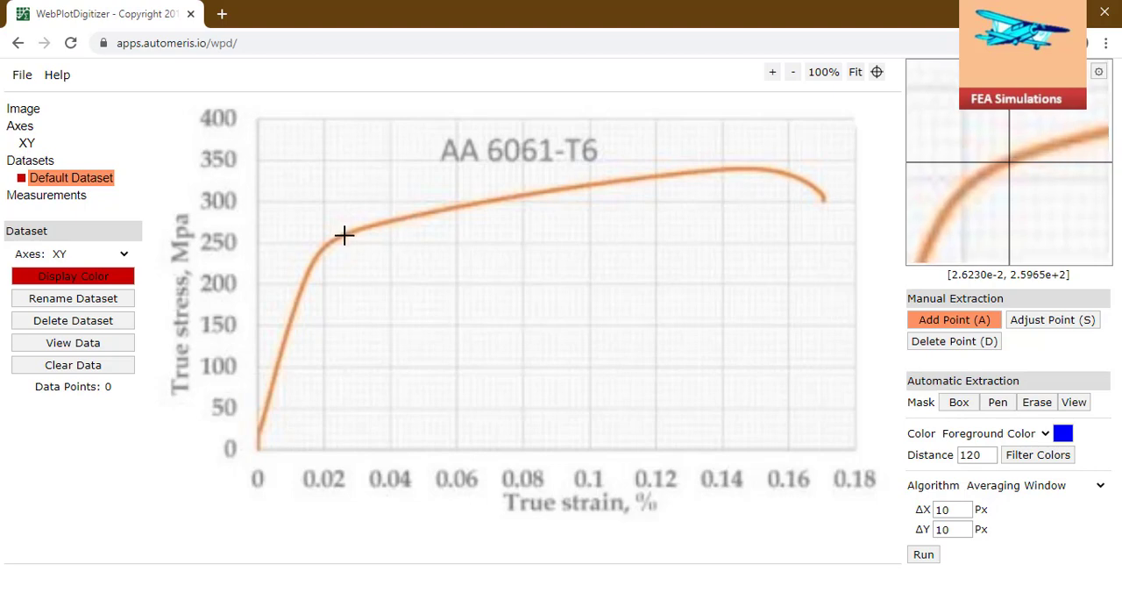
pyautogui.moveTo(938, 288)
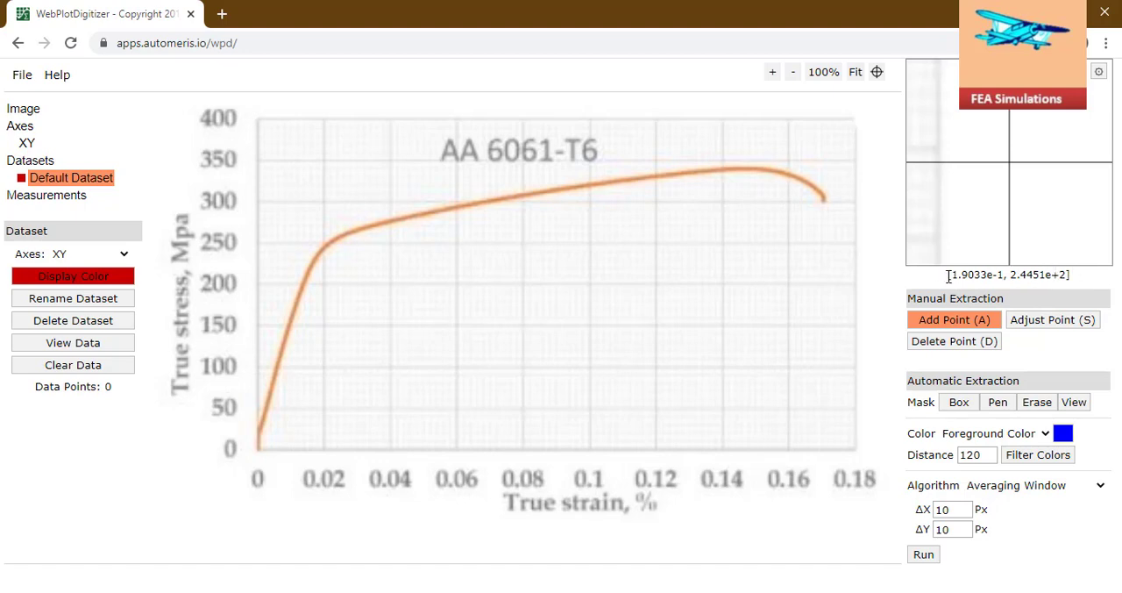
pyautogui.moveTo(372, 225)
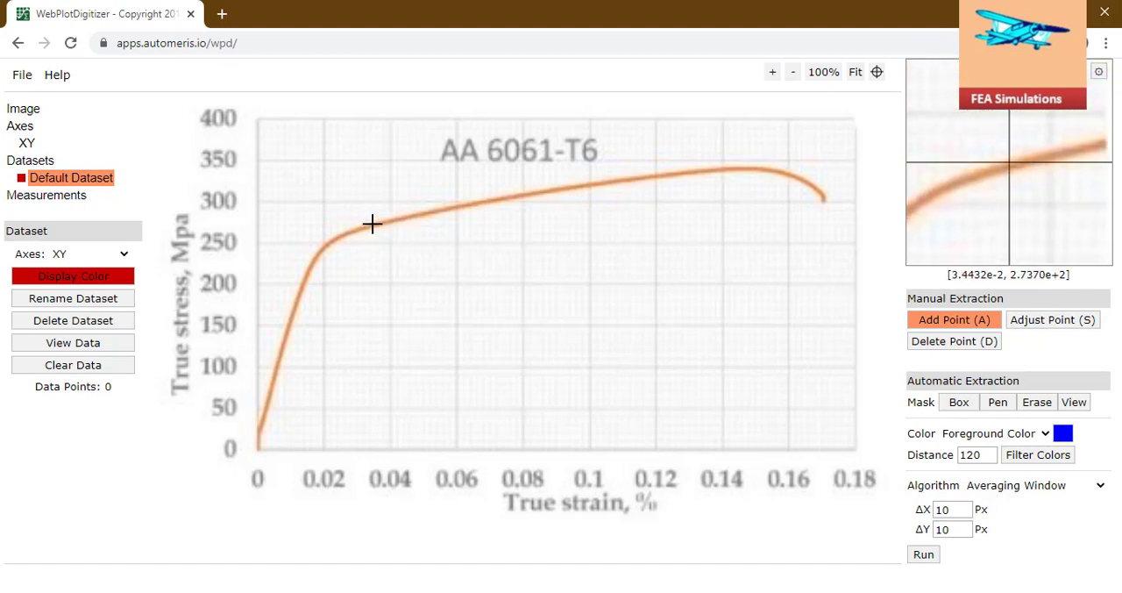
pyautogui.moveTo(378, 222)
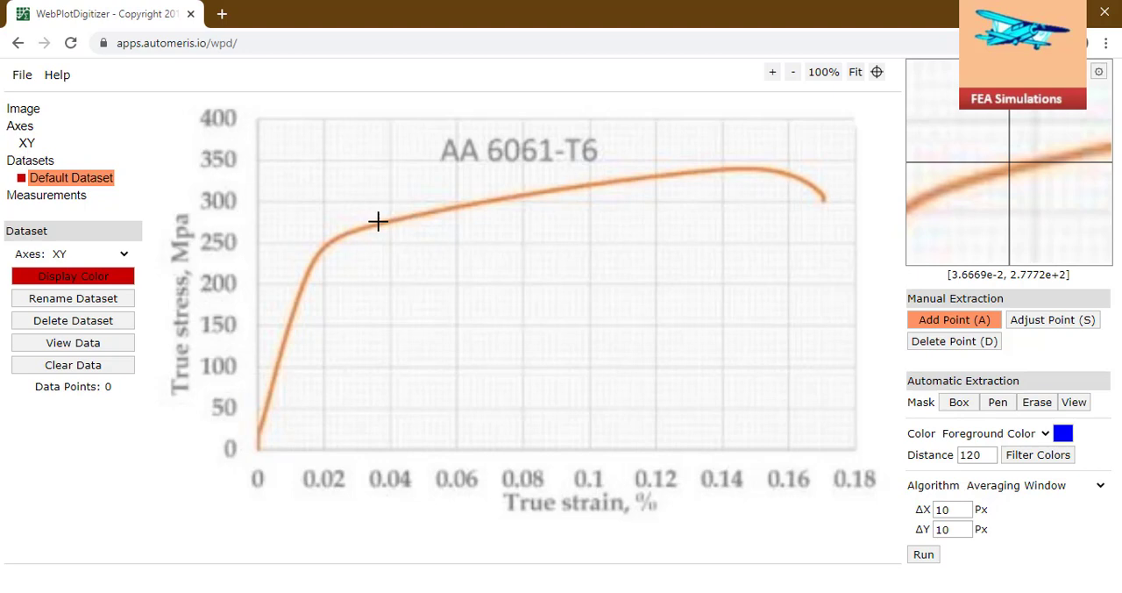
# Add data points along the orange curve from past yield up to the peak near 0.14 strain
pyautogui.click(386, 222)
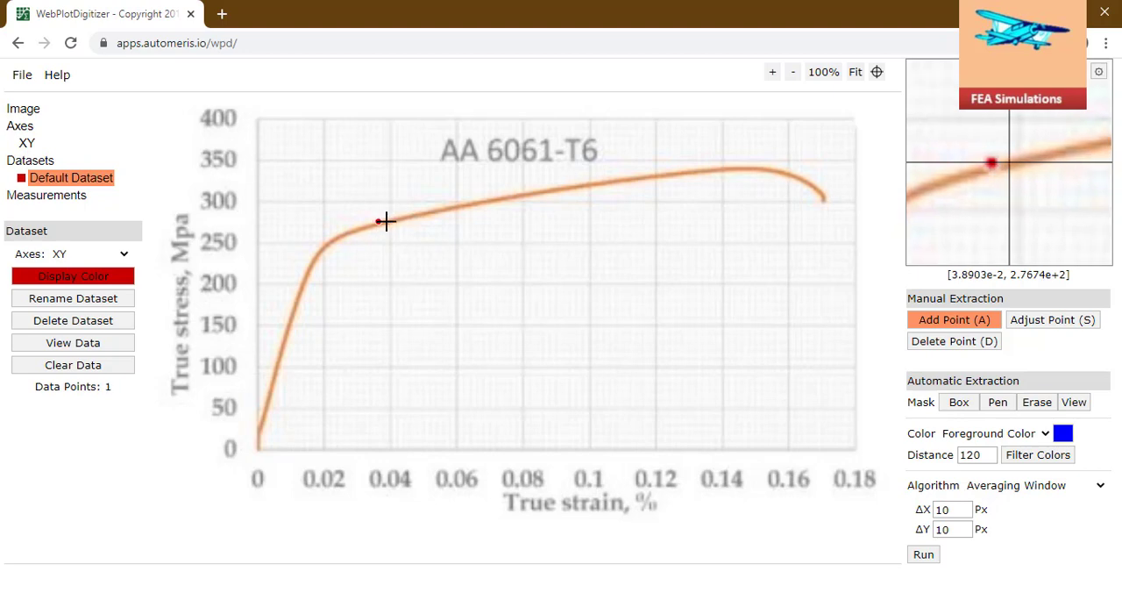
pyautogui.click(404, 219)
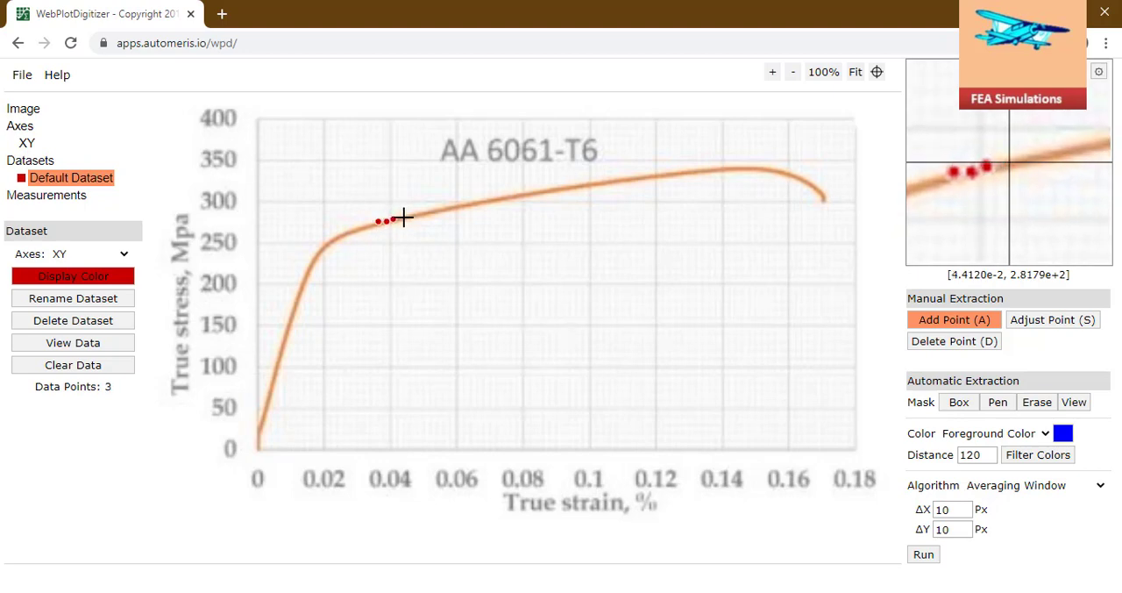
pyautogui.click(421, 214)
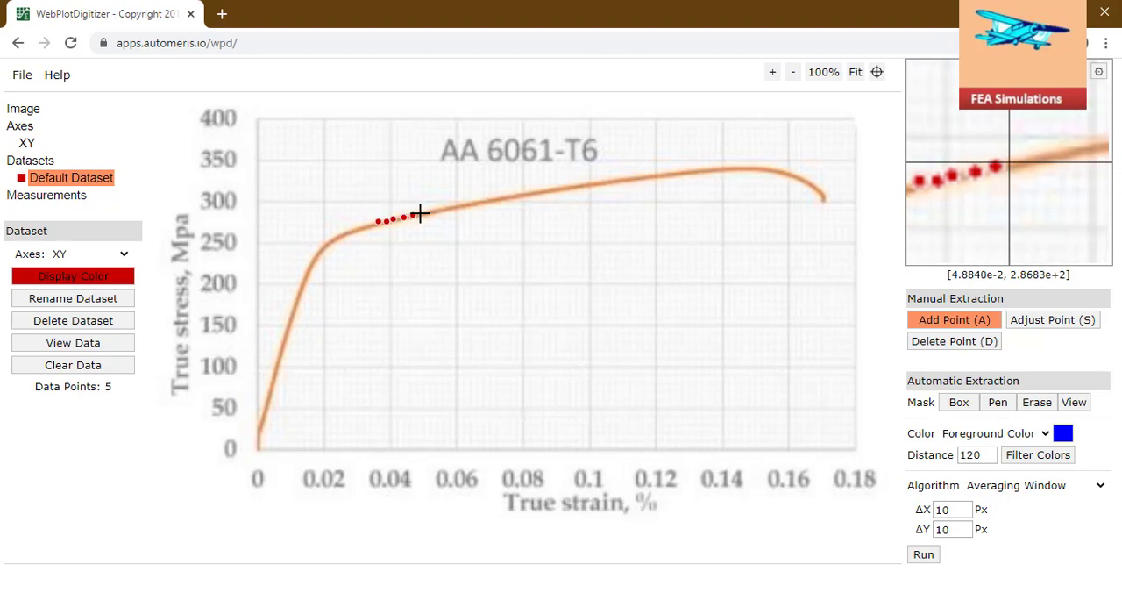
pyautogui.click(435, 211)
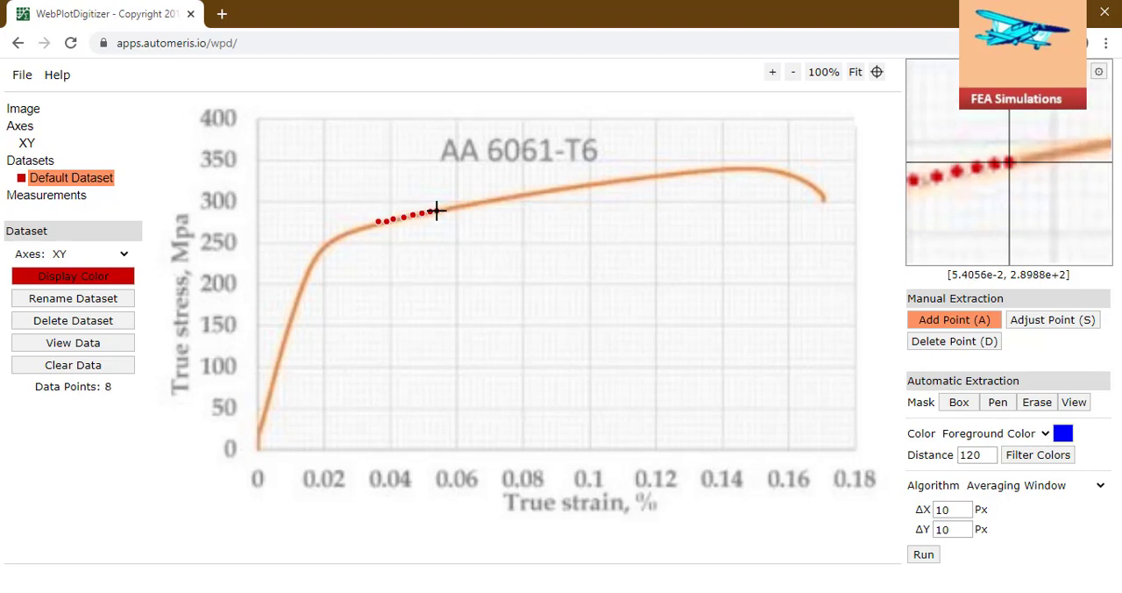
pyautogui.click(456, 209)
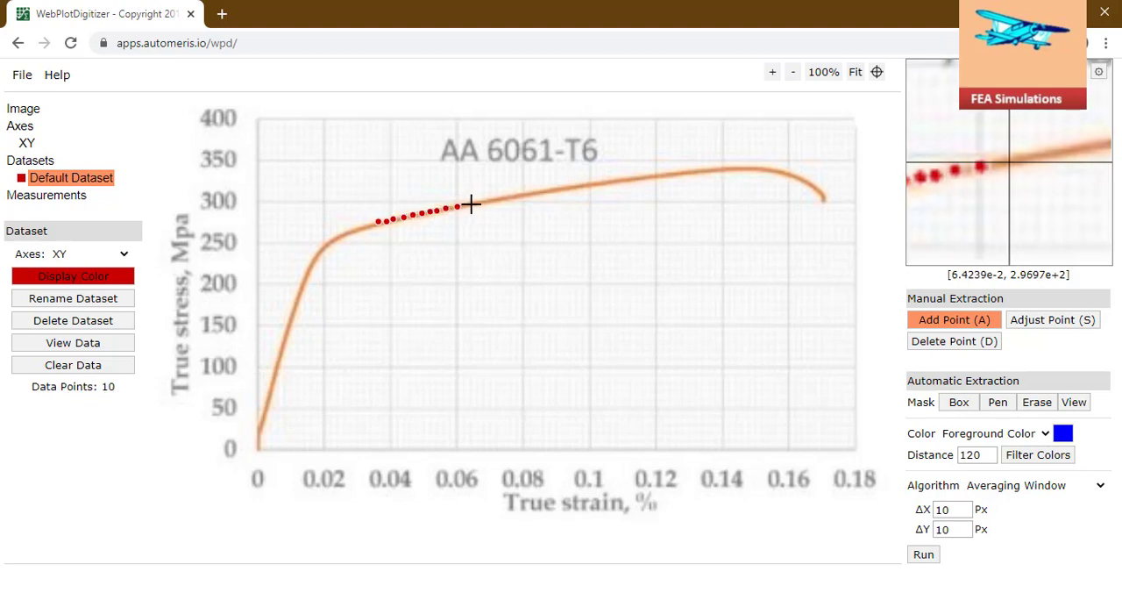
pyautogui.click(500, 199)
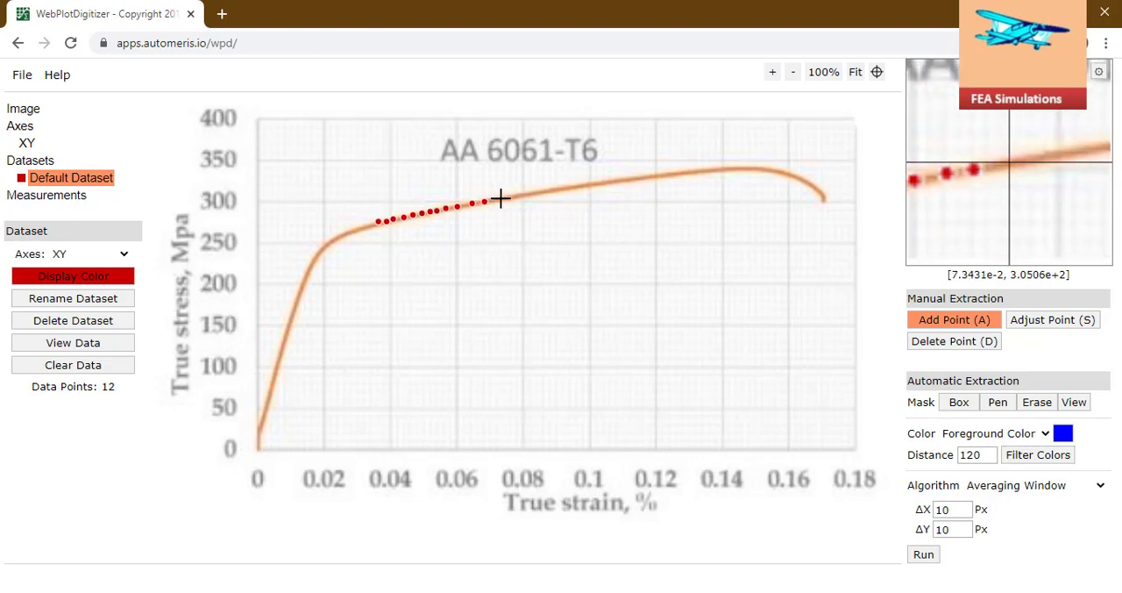
pyautogui.click(533, 193)
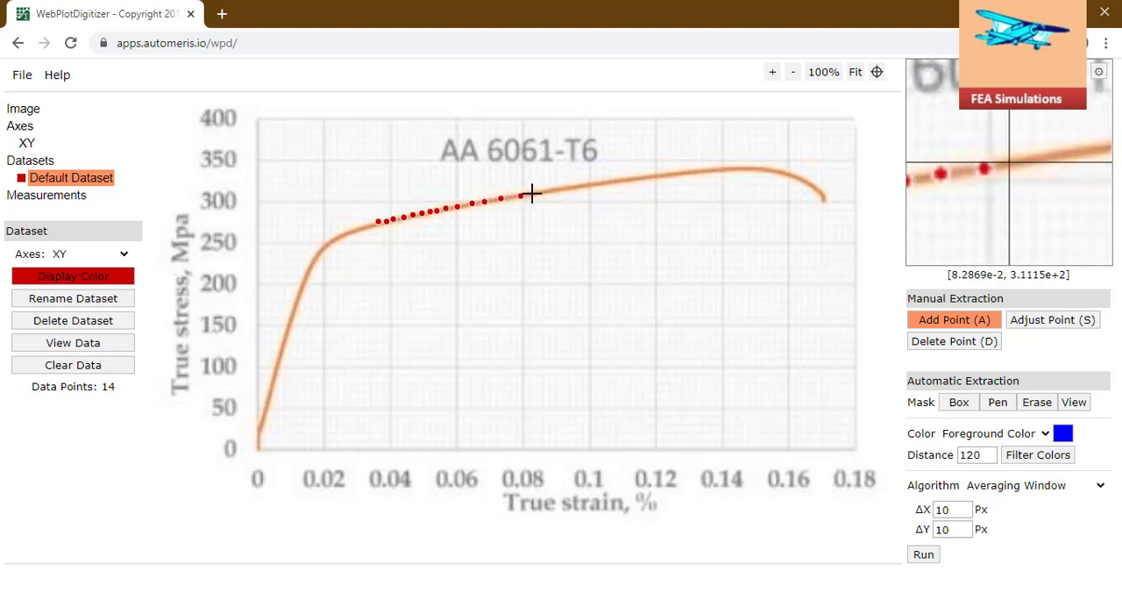
pyautogui.click(547, 189)
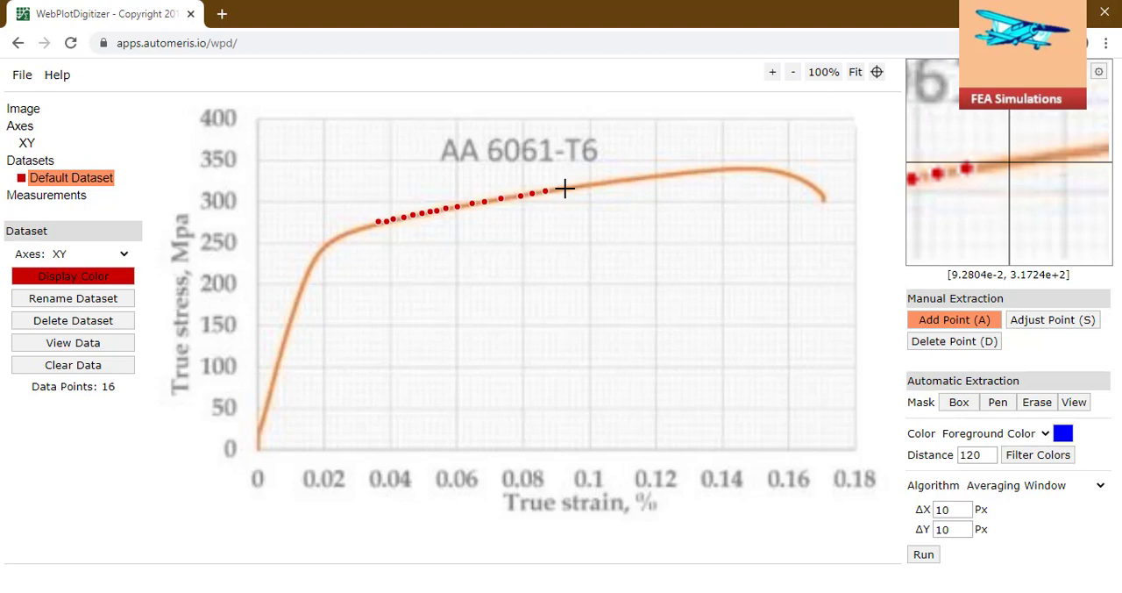
pyautogui.click(579, 187)
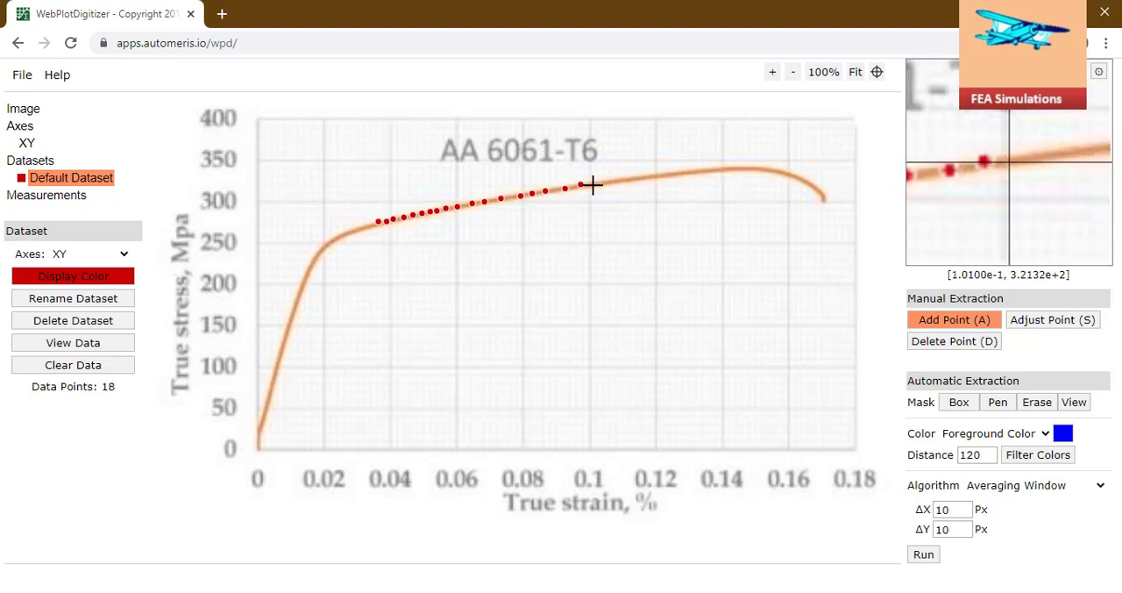
pyautogui.click(607, 181)
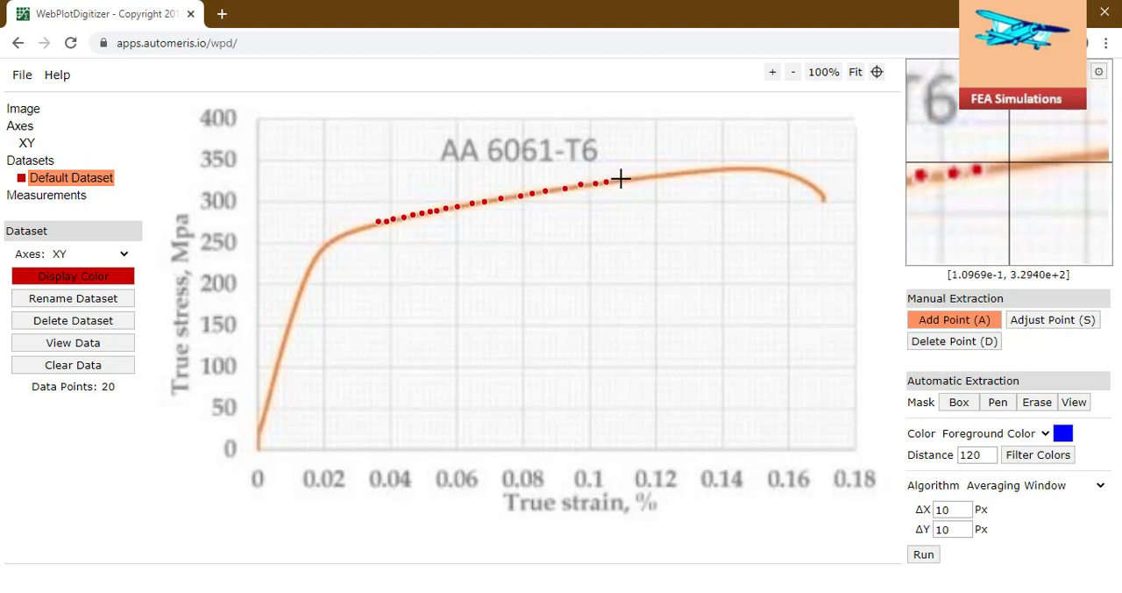
pyautogui.click(638, 180)
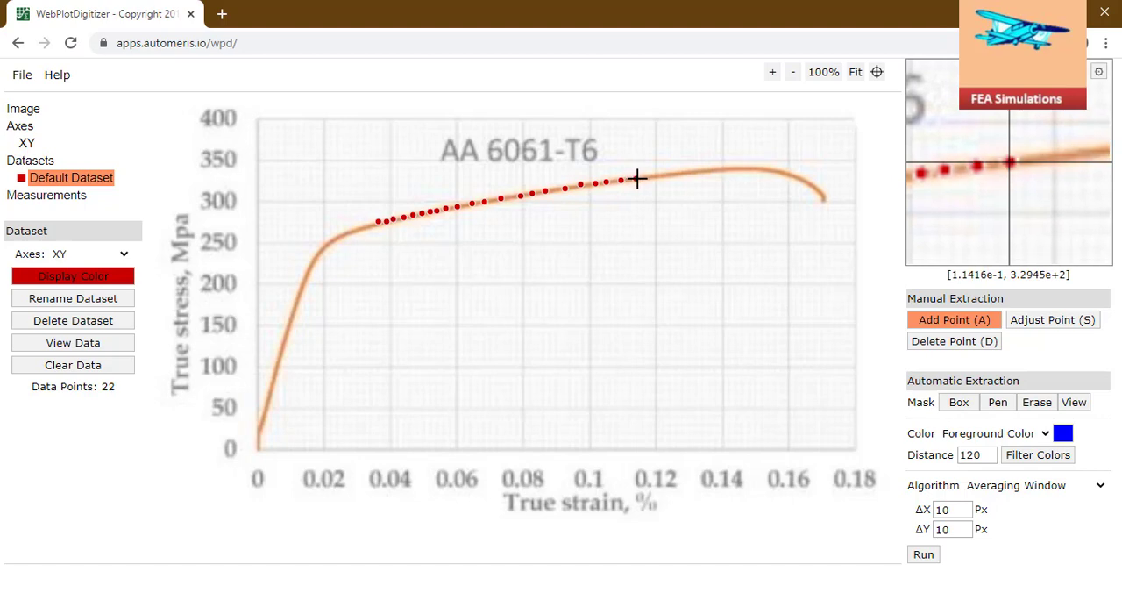
pyautogui.click(667, 175)
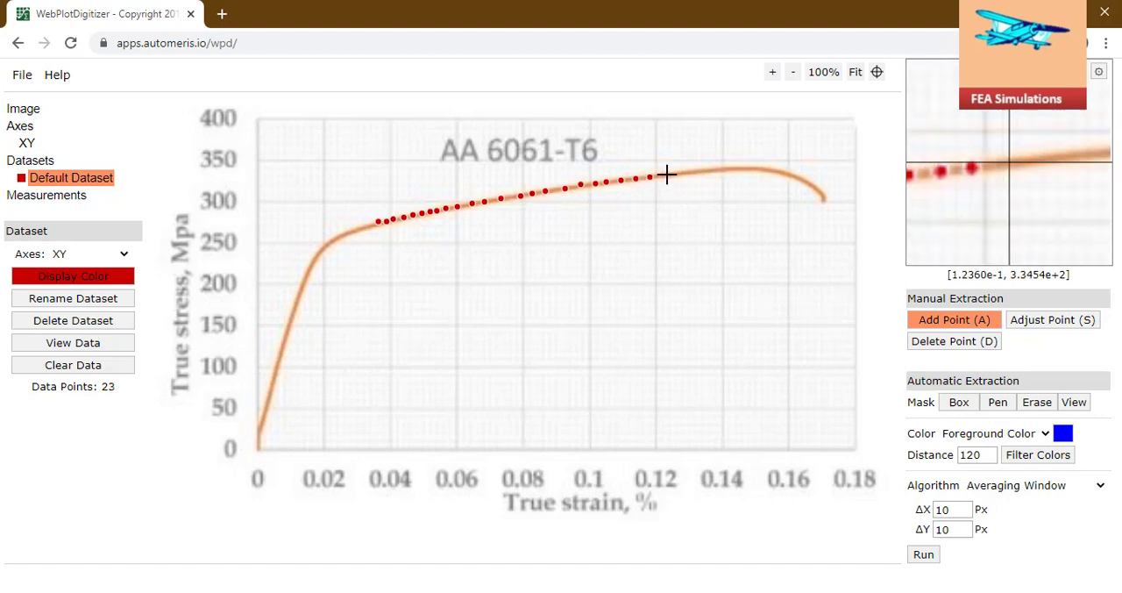
pyautogui.click(689, 171)
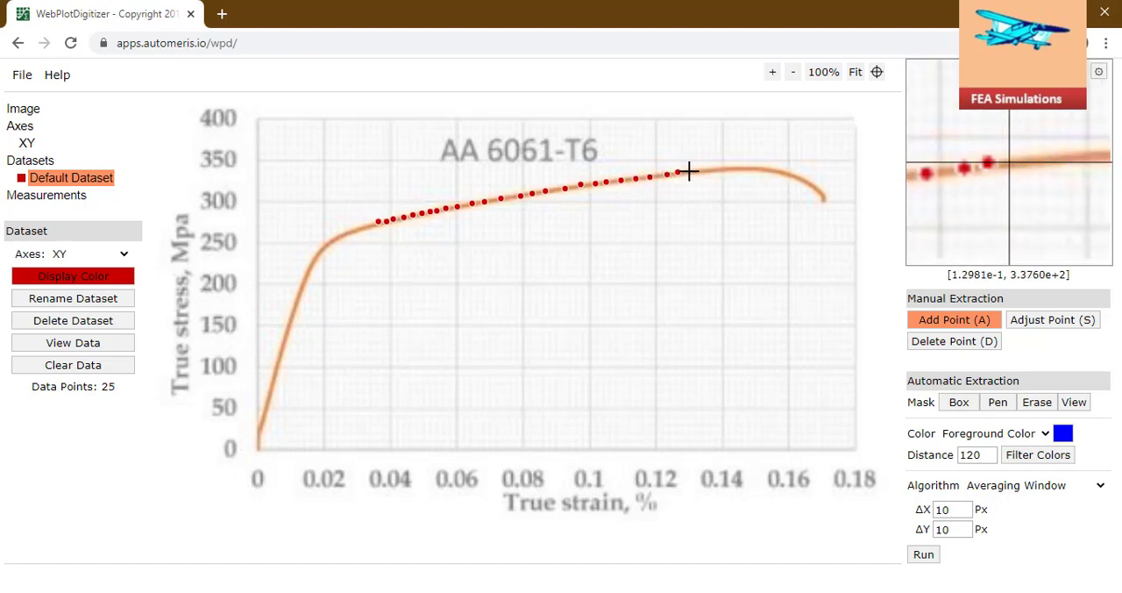
pyautogui.click(701, 168)
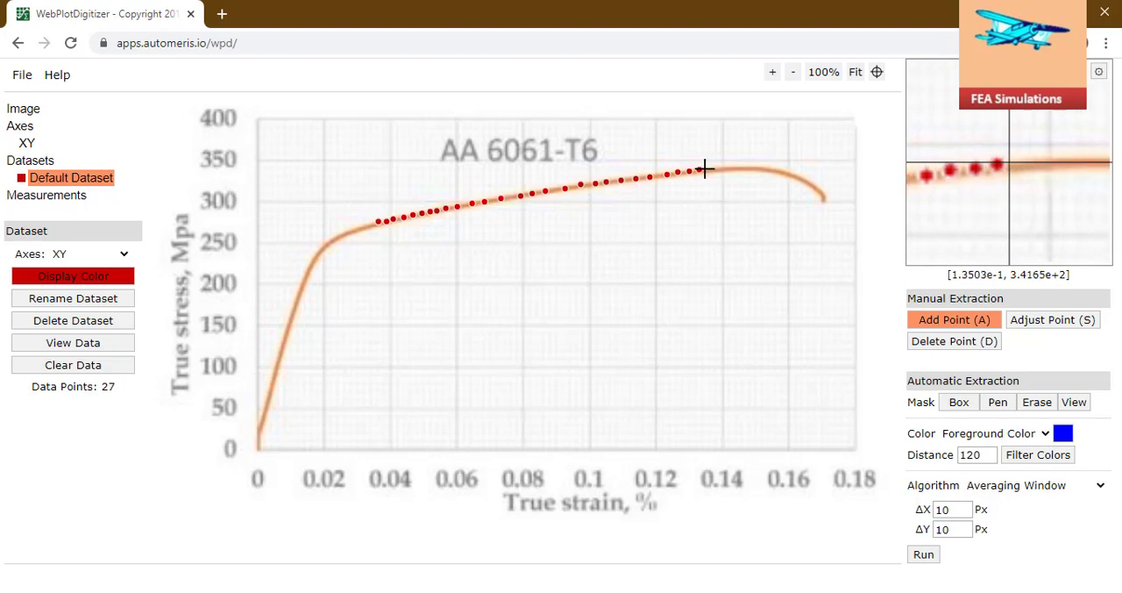
pyautogui.click(704, 169)
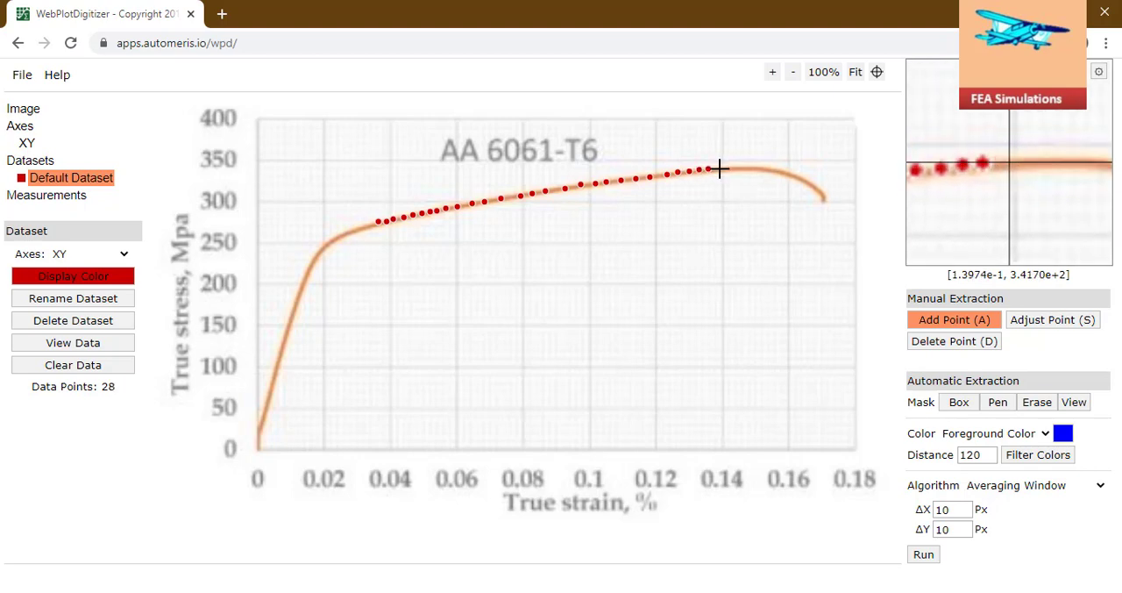
pyautogui.click(724, 166)
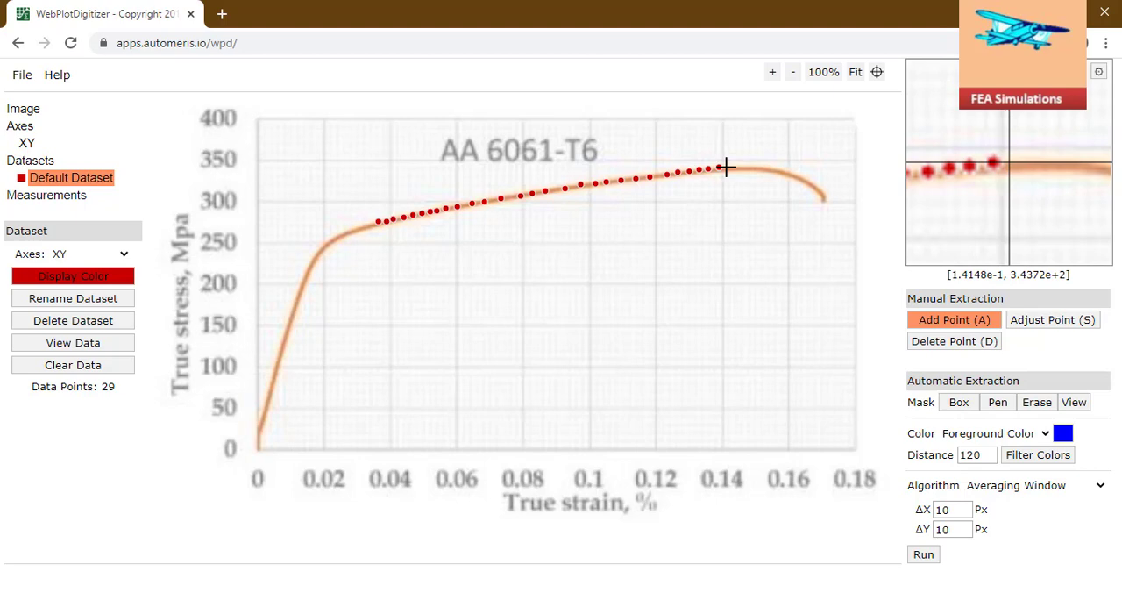
pyautogui.click(380, 226)
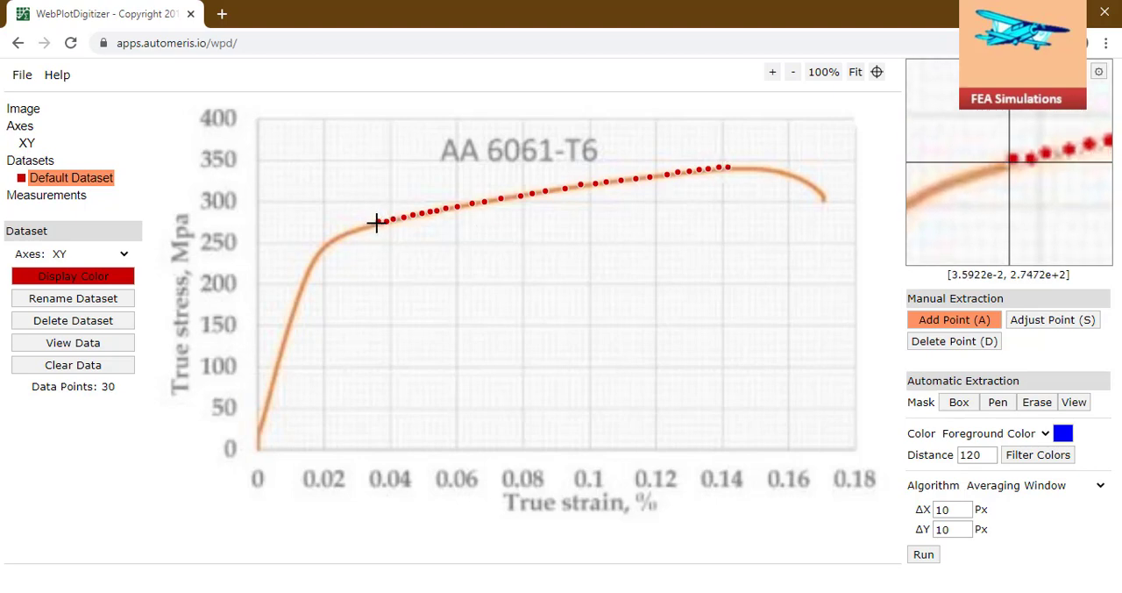
# Delete the misplaced first point near 0.036 strain and re-add it on the curve
pyautogui.click(954, 341)
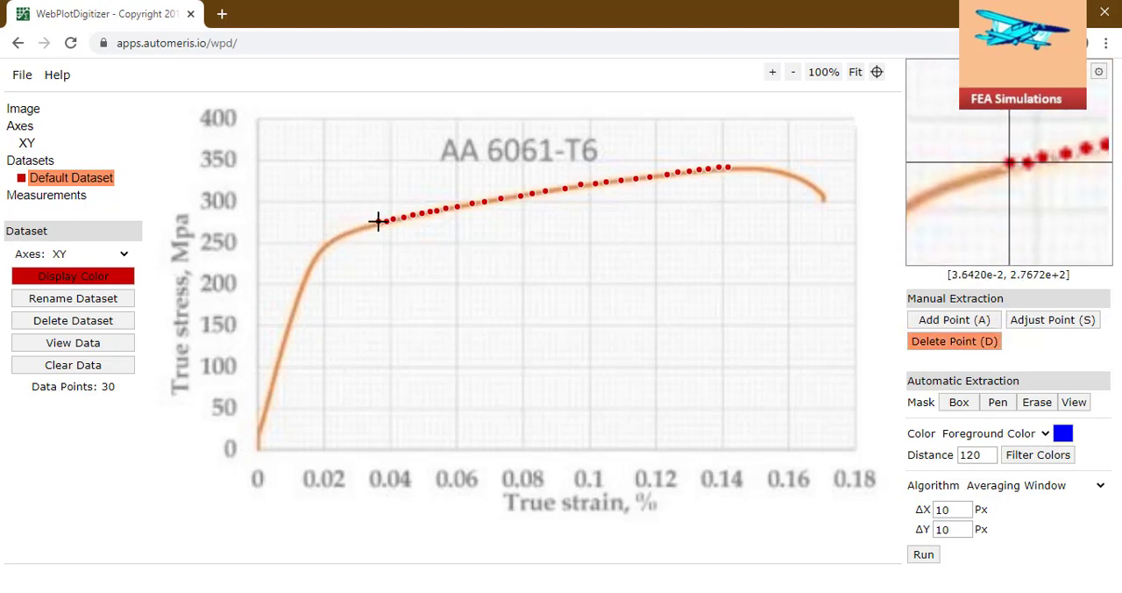
pyautogui.click(954, 340)
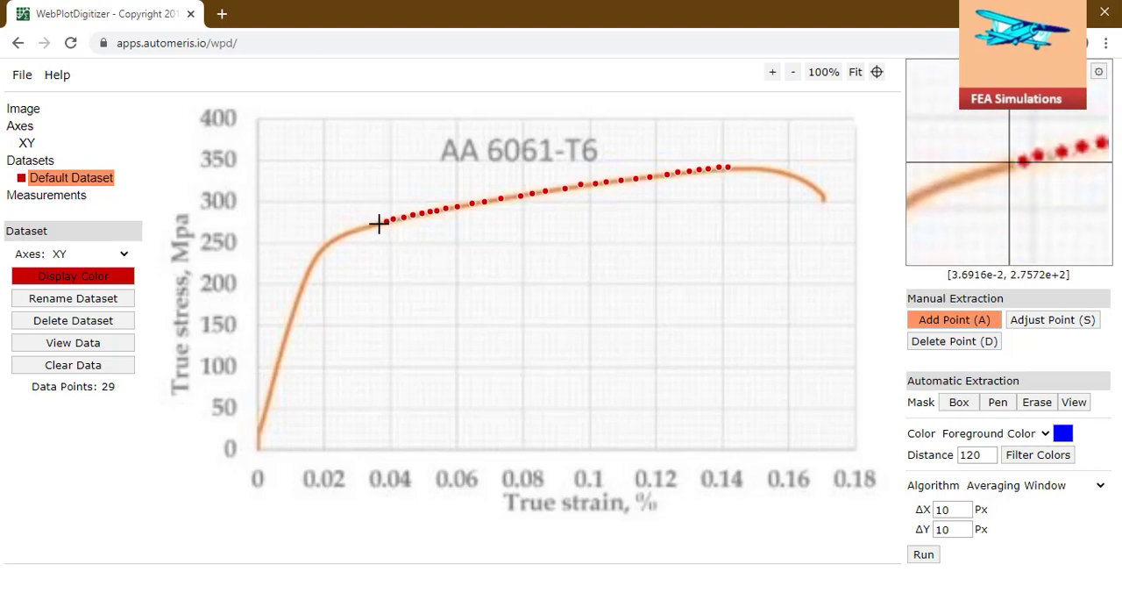
pyautogui.click(377, 224)
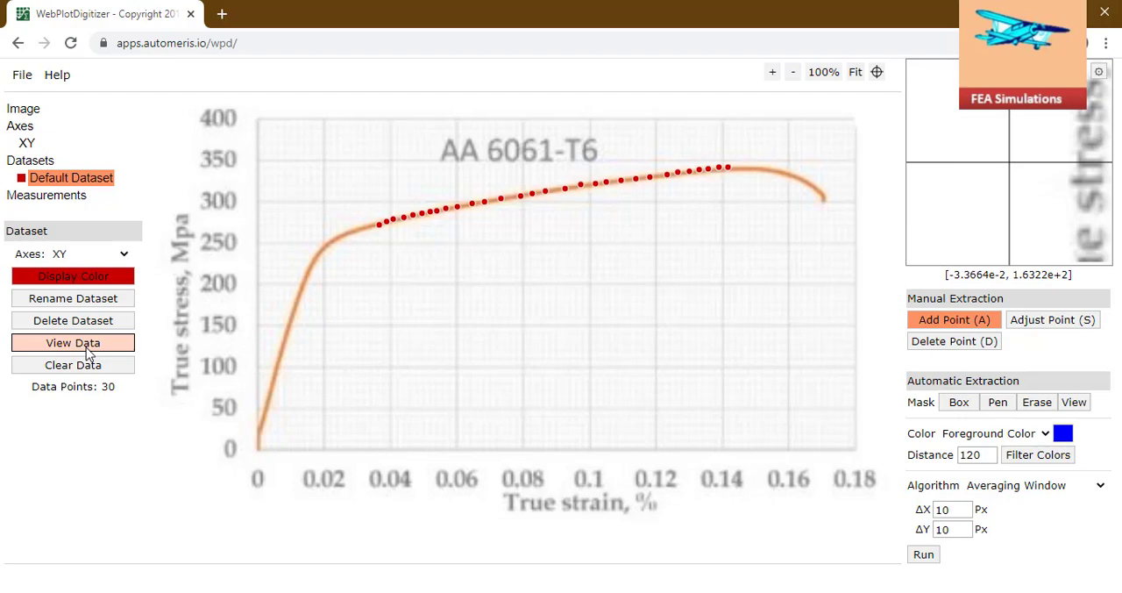
# Review the acquired data, download it as Default Dataset (1).csv and open it
pyautogui.click(73, 342)
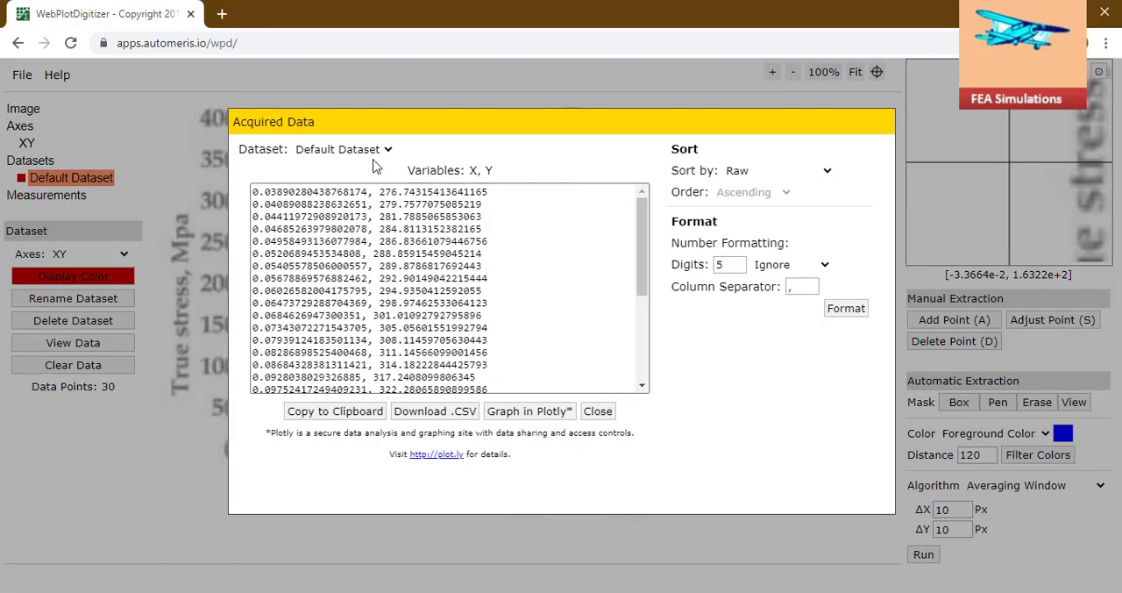
pyautogui.scroll(-3)
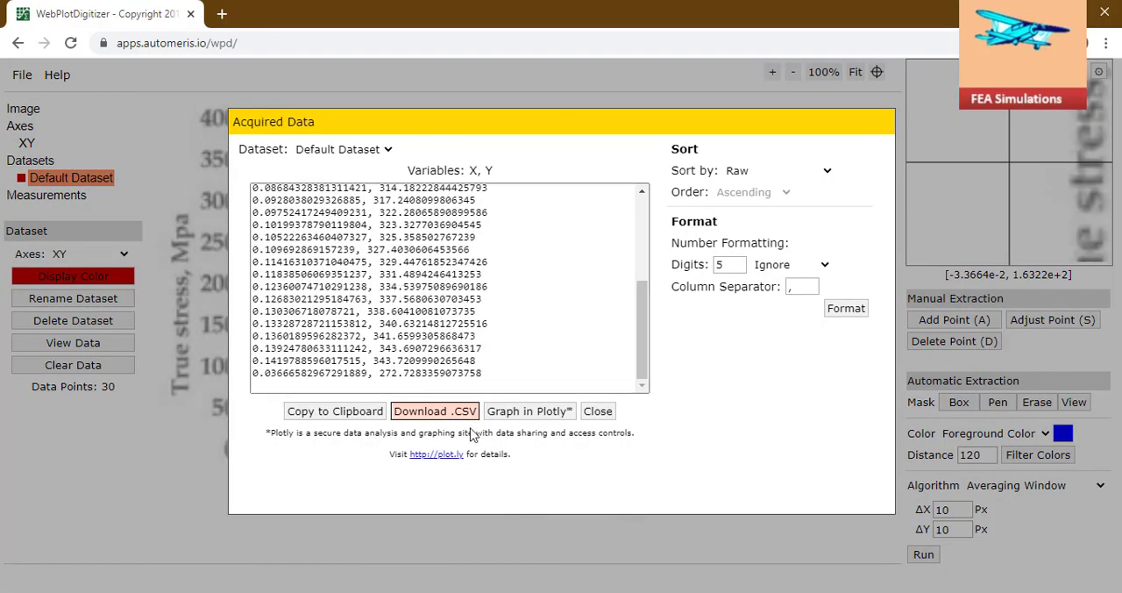
pyautogui.click(435, 411)
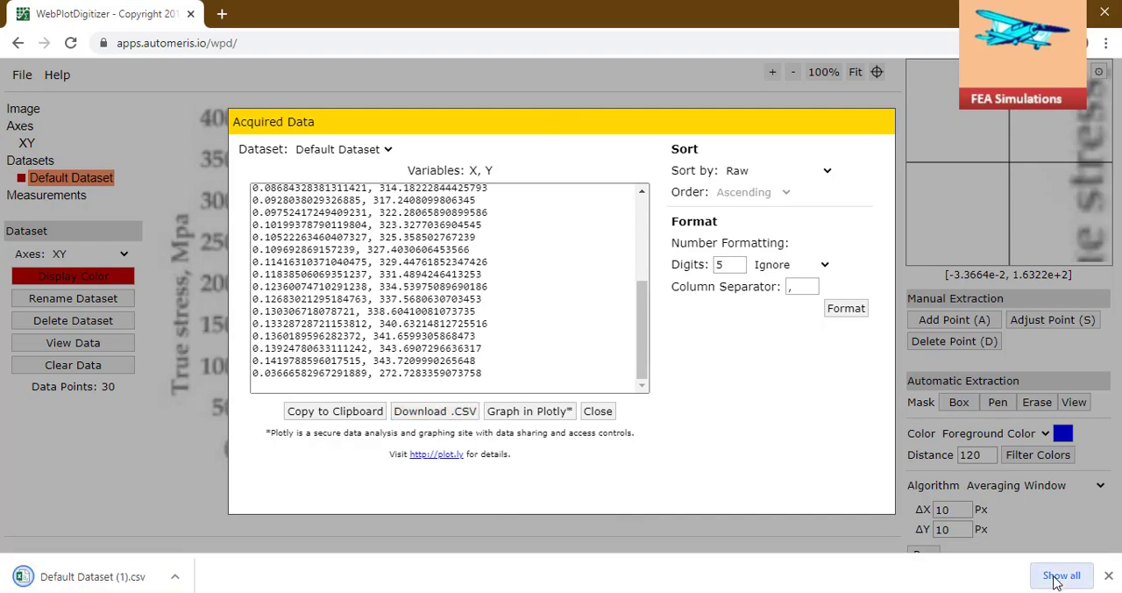
pyautogui.click(1062, 576)
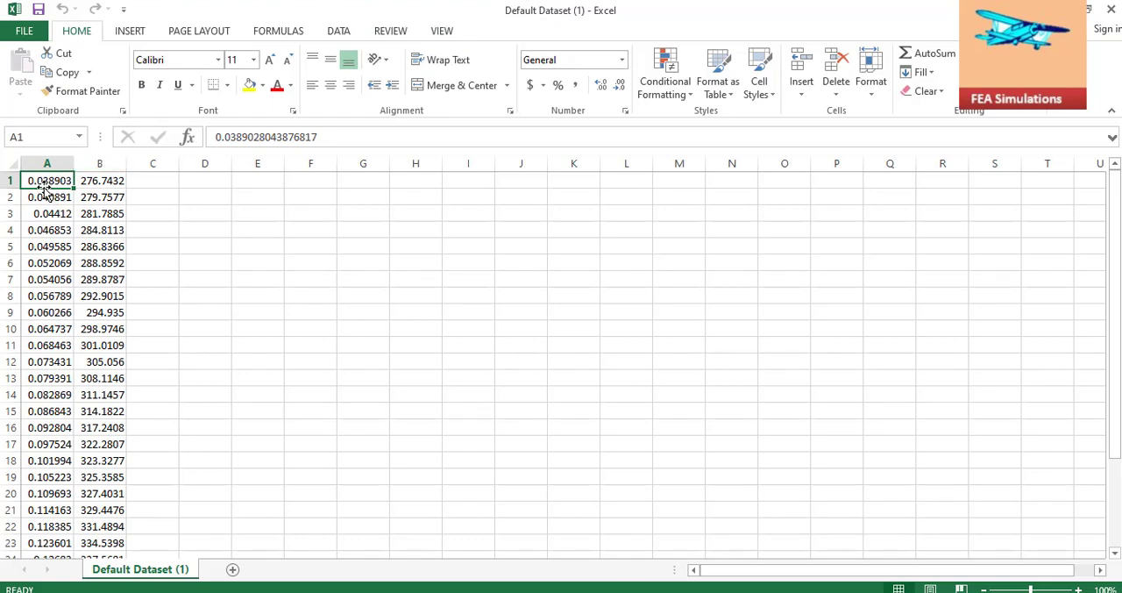
pyautogui.moveTo(91, 180)
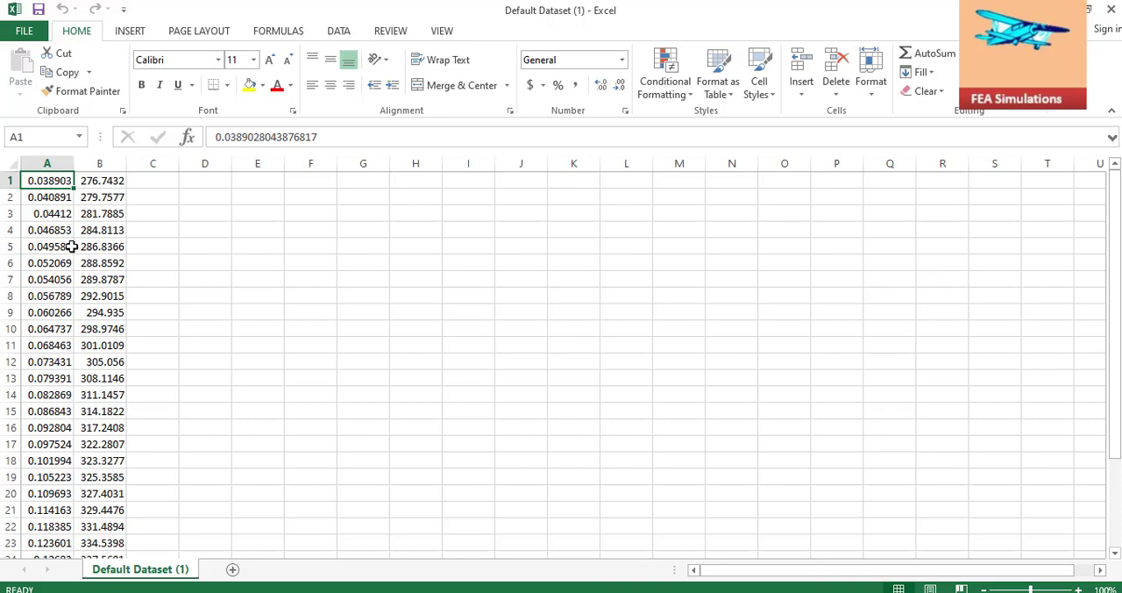
pyautogui.moveTo(72, 246)
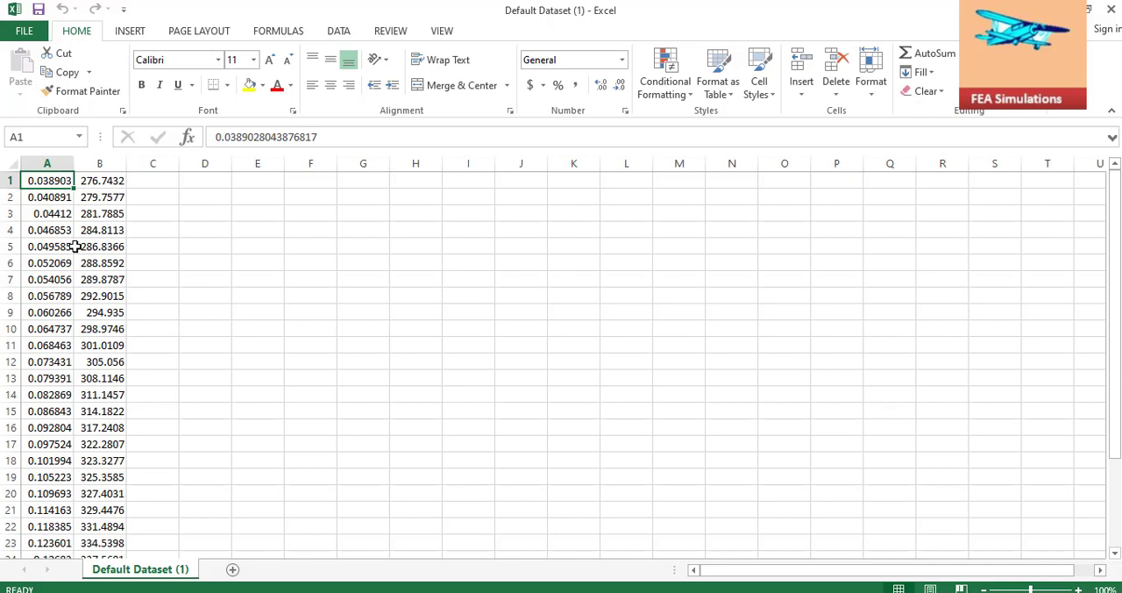
pyautogui.moveTo(83, 259)
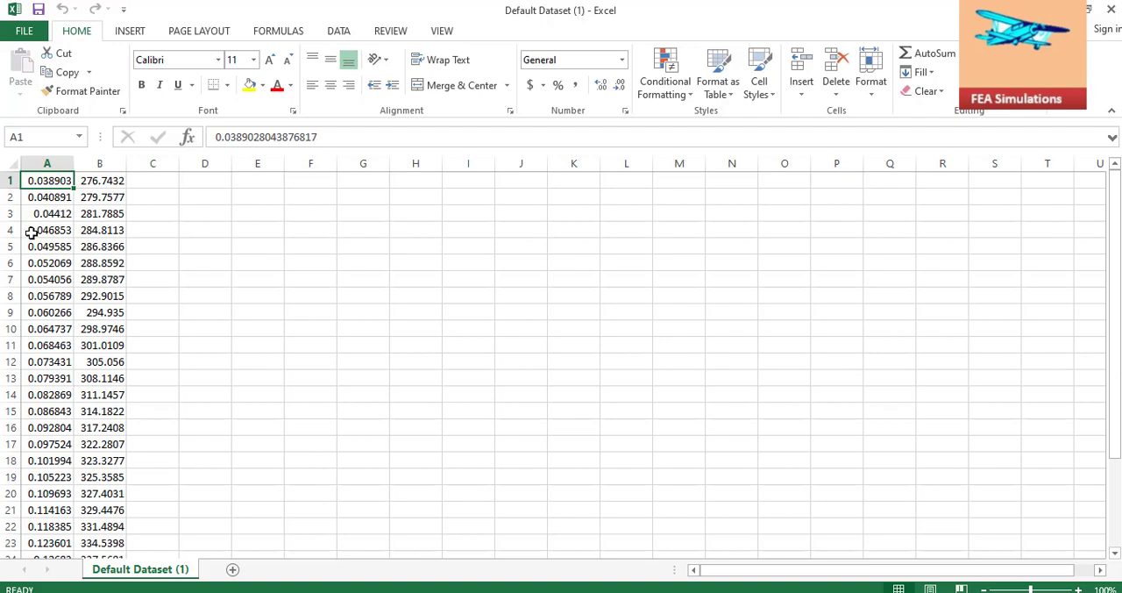
pyautogui.moveTo(101, 180)
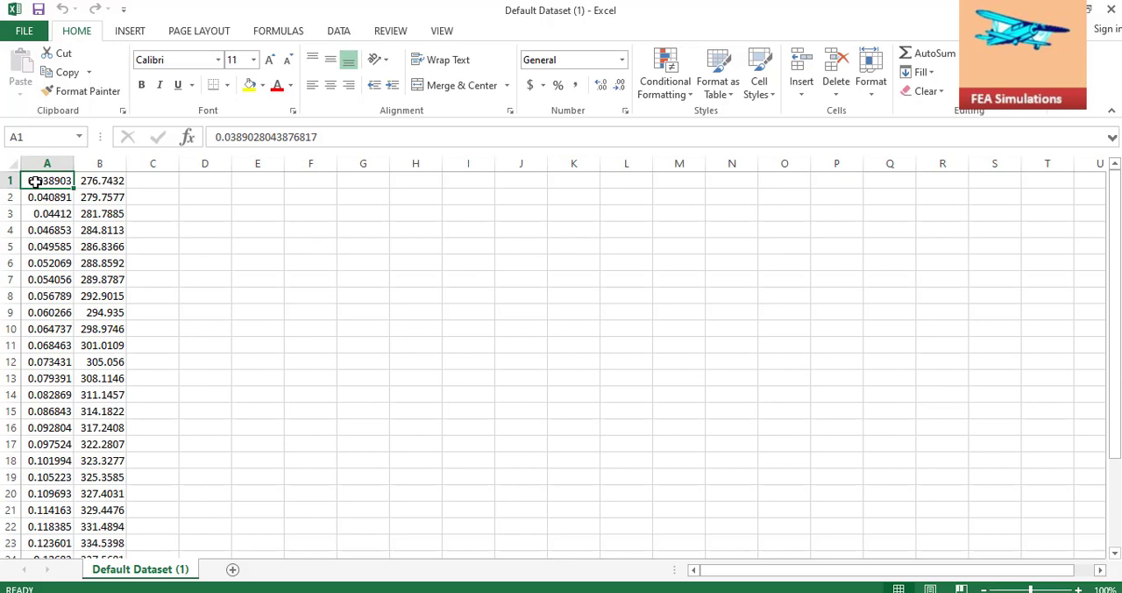
# Copy the stress values B1:B30 and paste them into column I starting at I12
pyautogui.click(99, 179)
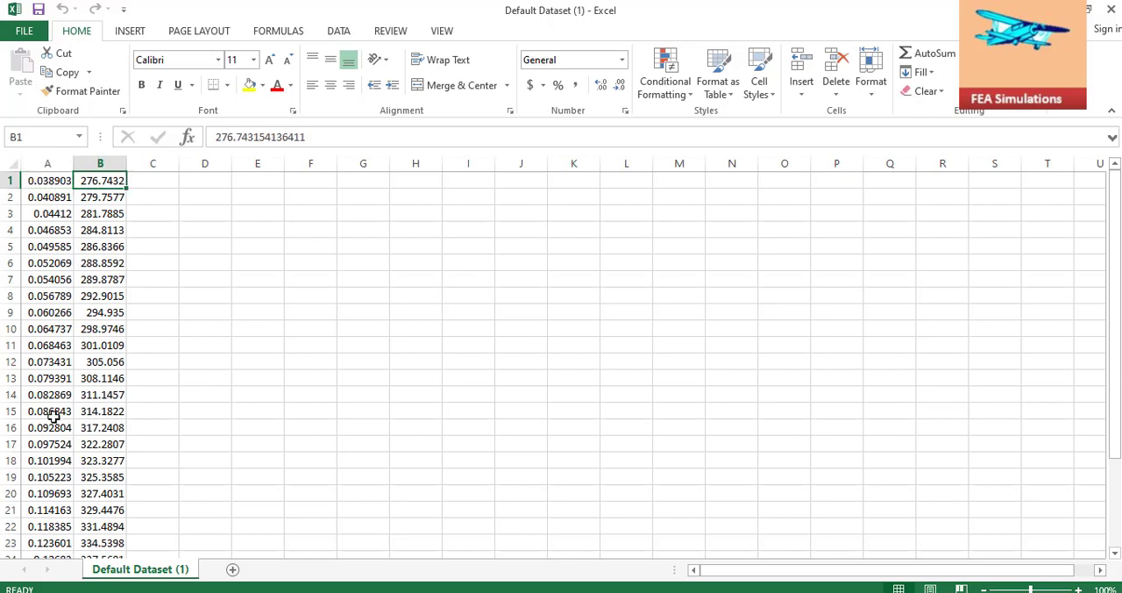
pyautogui.scroll(-3)
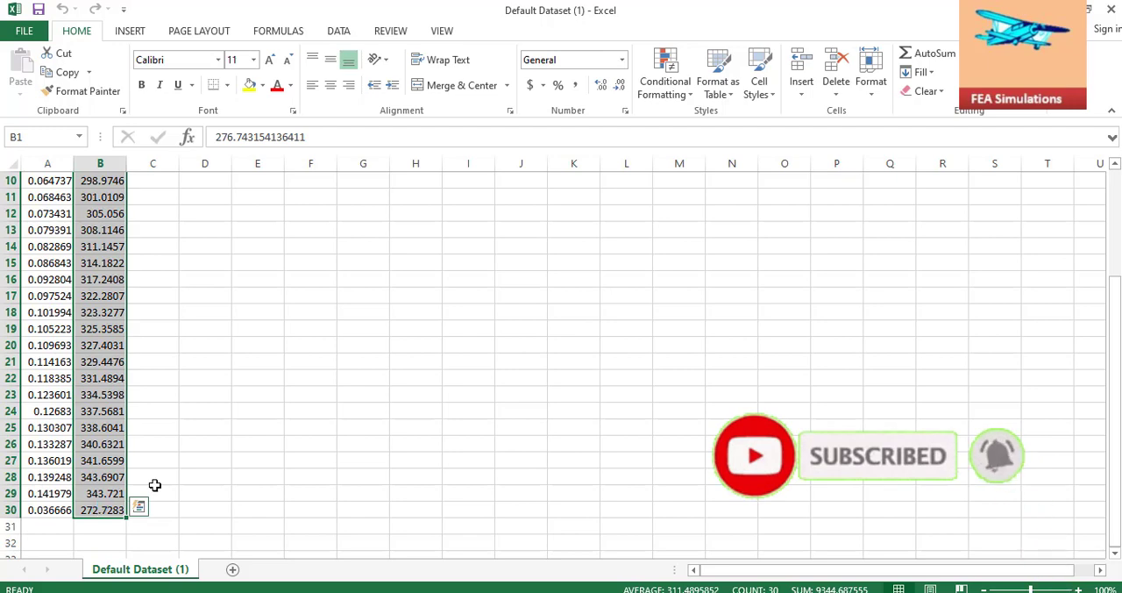
pyautogui.click(468, 213)
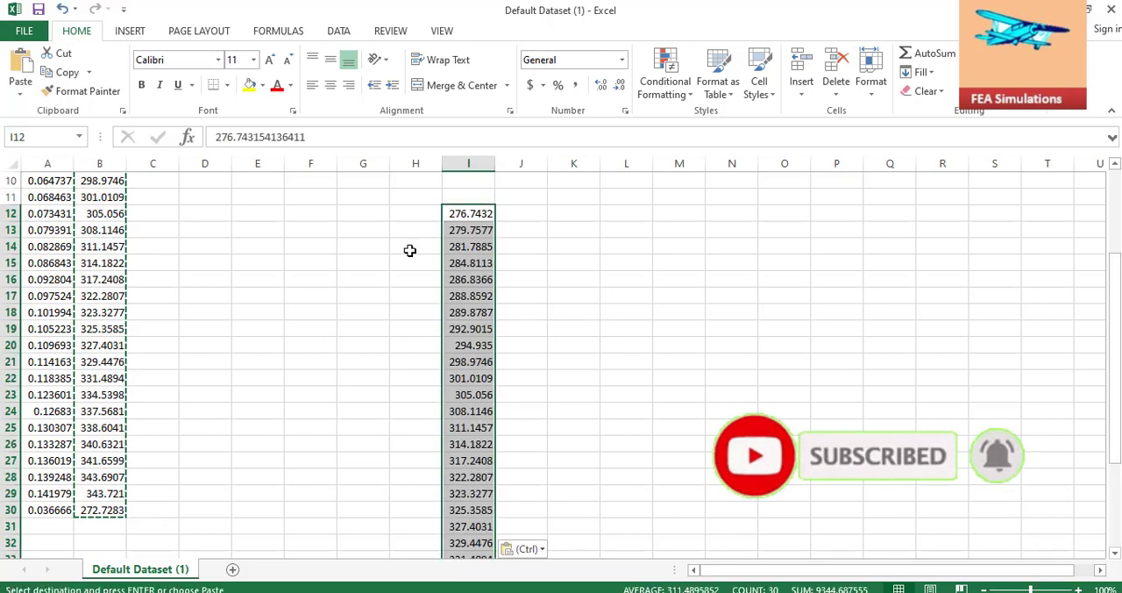
# Build the H12 formula =$A1-A1, which returns 0 beside the first stress value
pyautogui.scroll(3)
pyautogui.write('=')
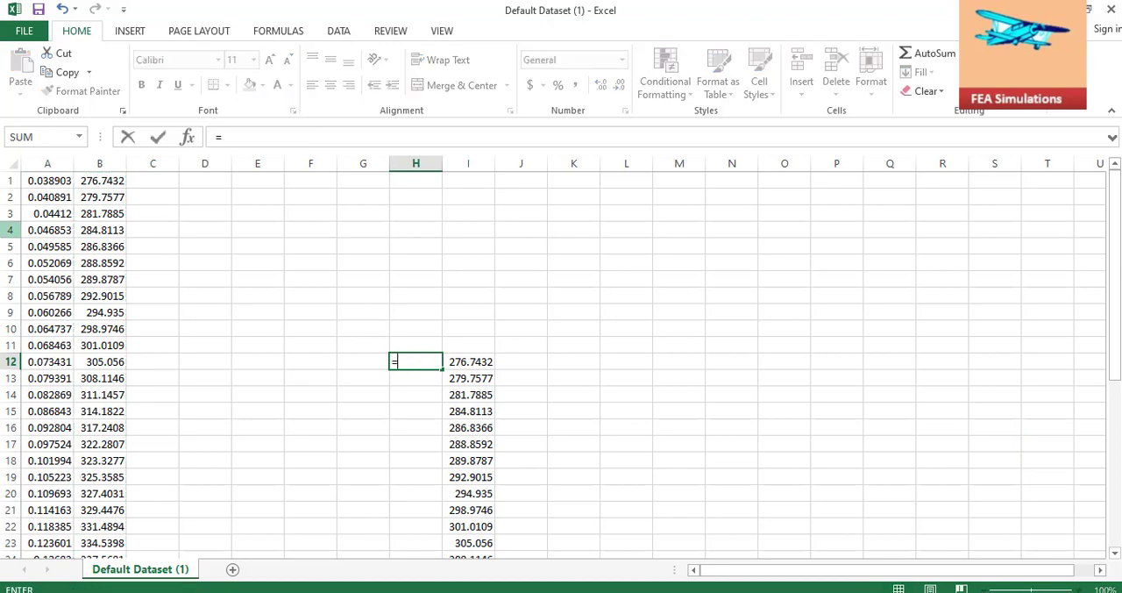
pyautogui.click(47, 180)
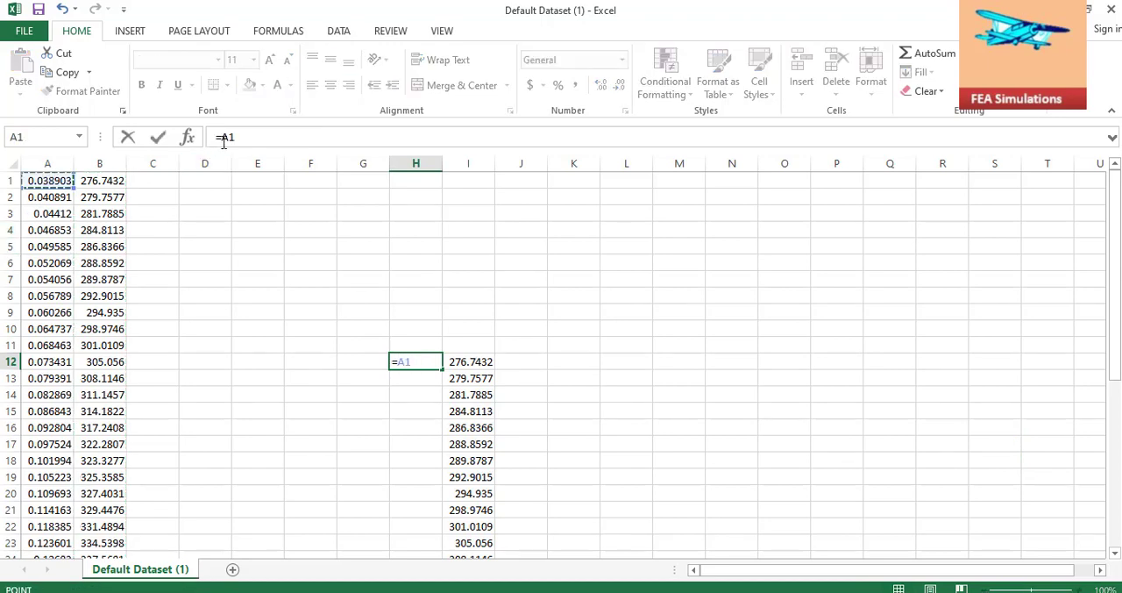
pyautogui.press('f4')
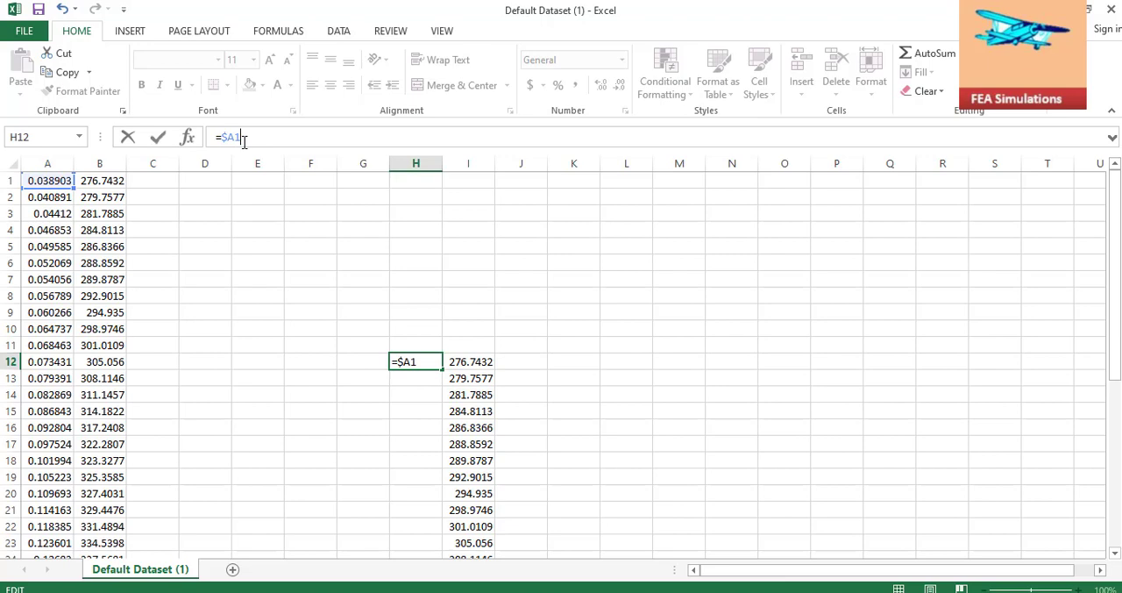
pyautogui.write('-$A$1')
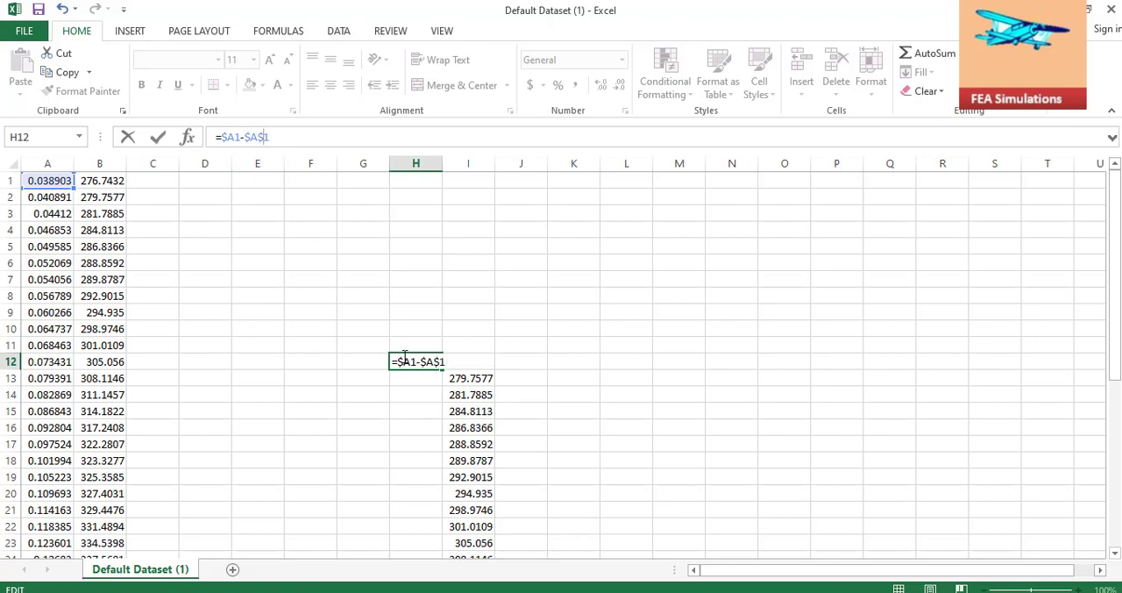
pyautogui.press('Backspace')
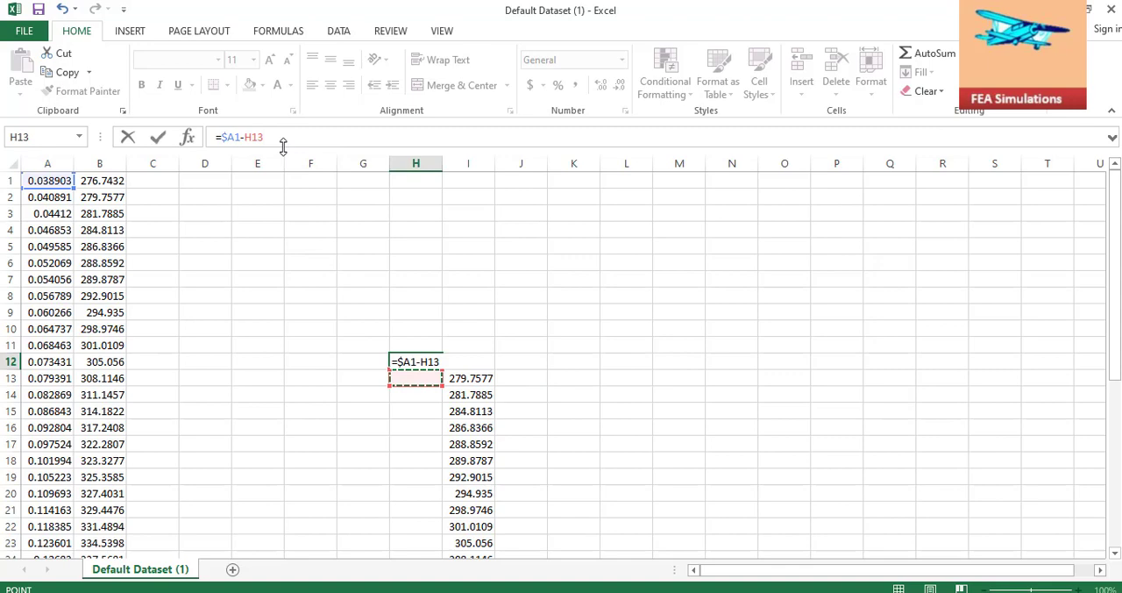
pyautogui.press('Return')
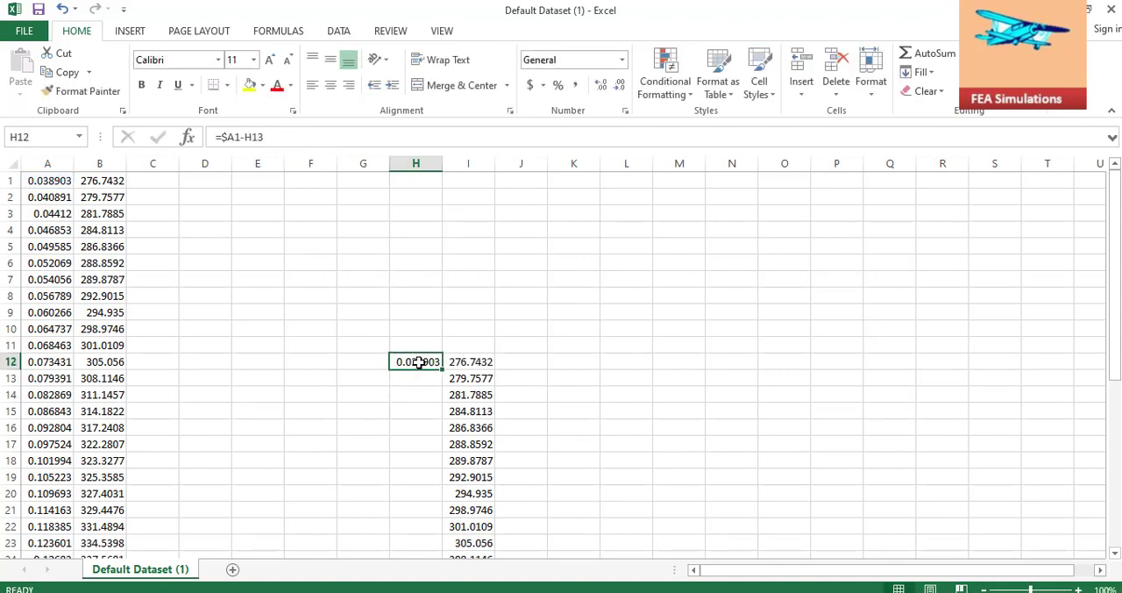
pyautogui.moveTo(255, 136)
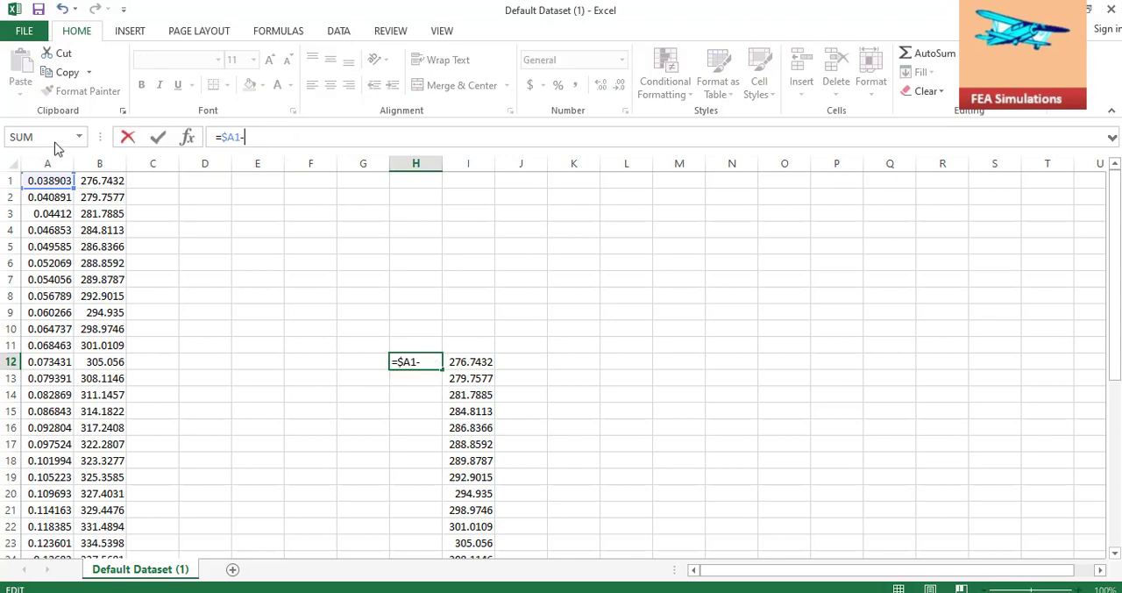
pyautogui.click(48, 180)
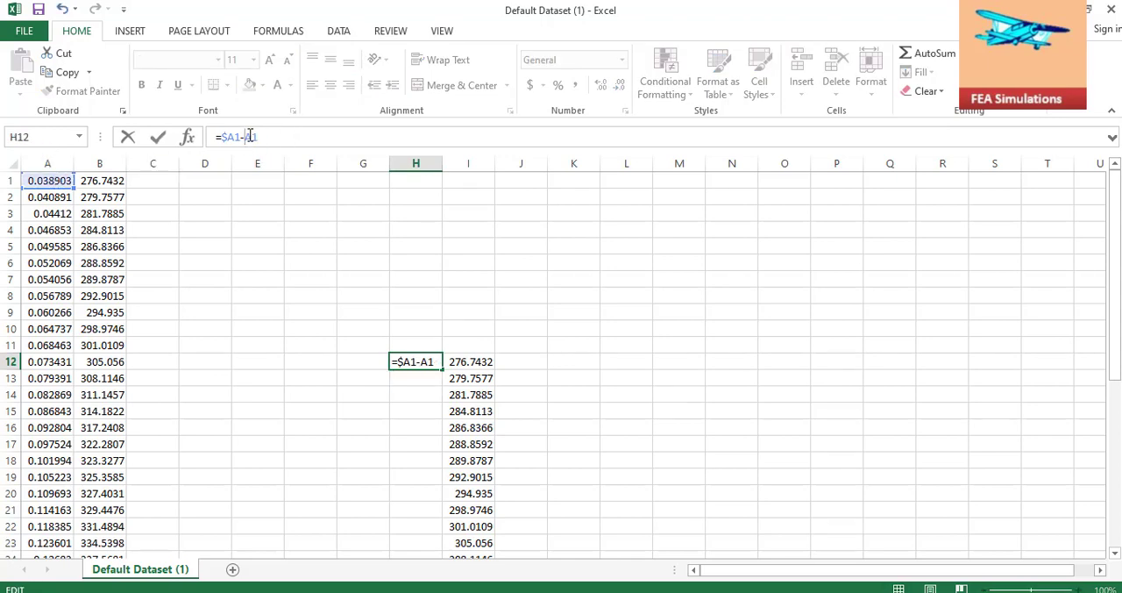
pyautogui.press('Return')
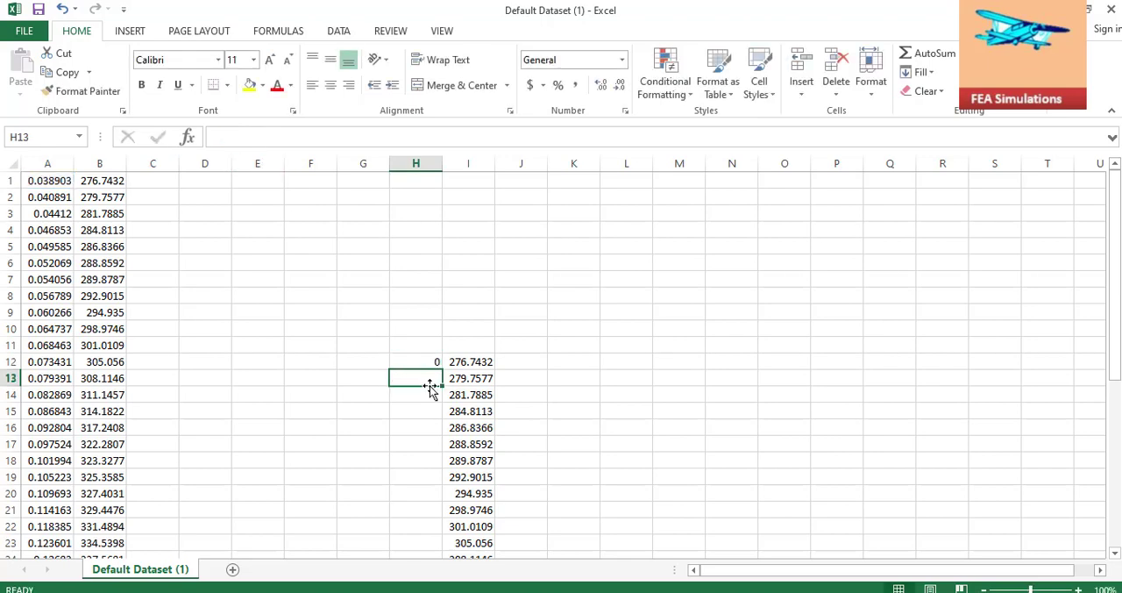
pyautogui.moveTo(416, 364)
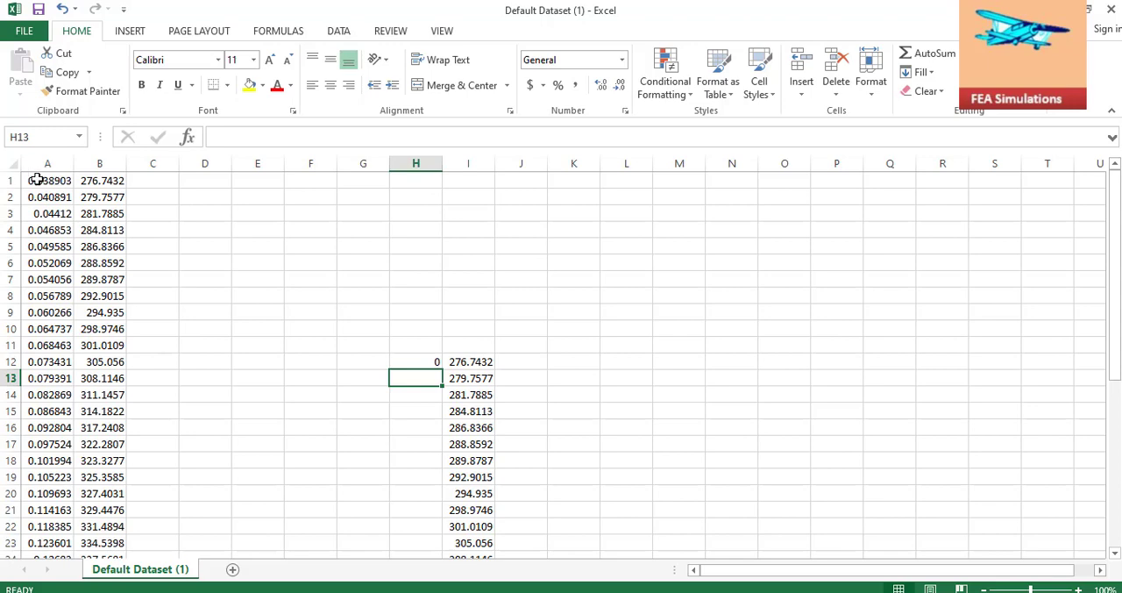
pyautogui.moveTo(541, 523)
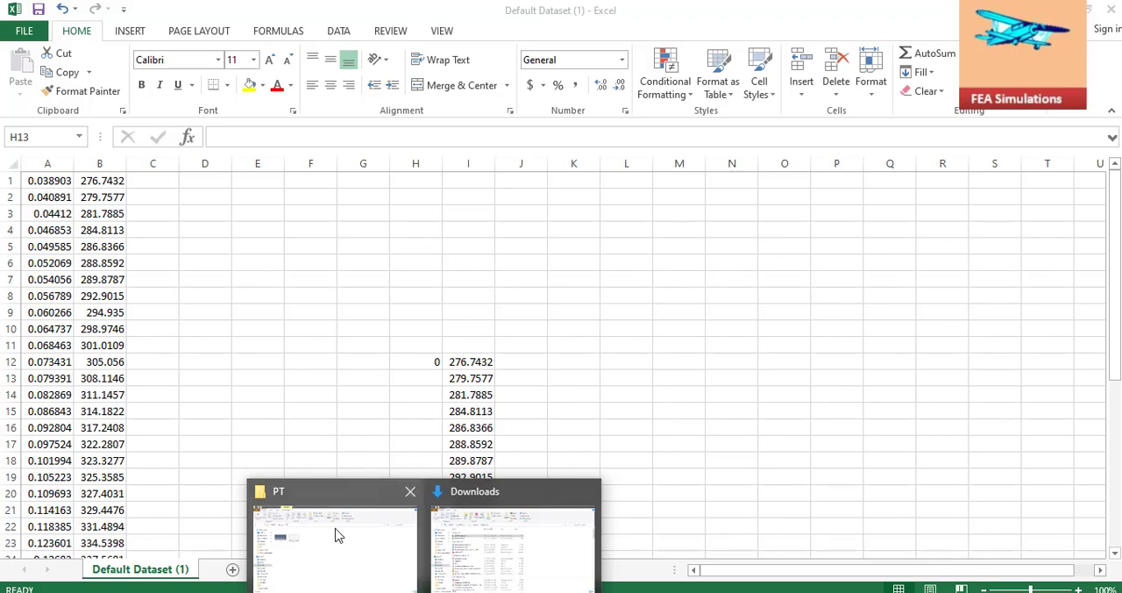
# Switch to the PT folder and view Stressstraincurve.JPG in Windows Photo Viewer
pyautogui.click(333, 535)
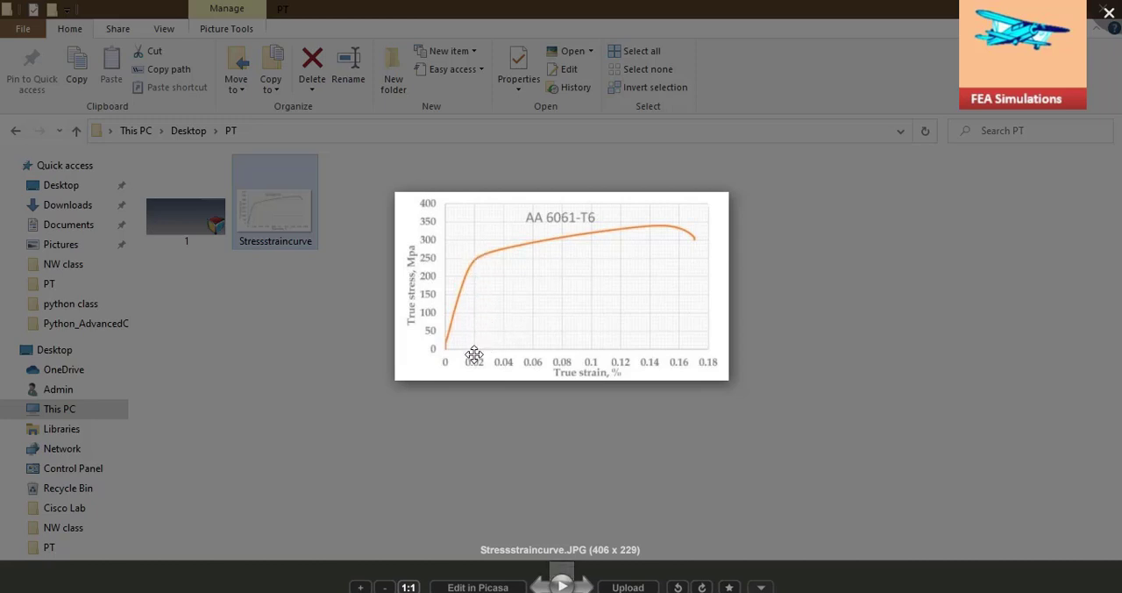
pyautogui.moveTo(472, 358)
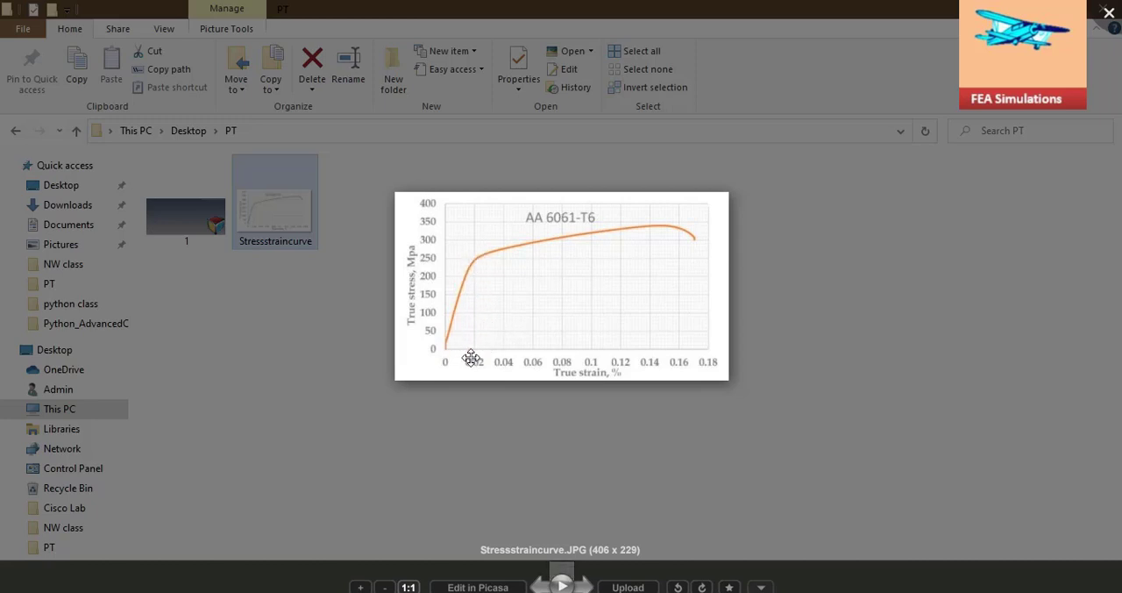
pyautogui.moveTo(492, 349)
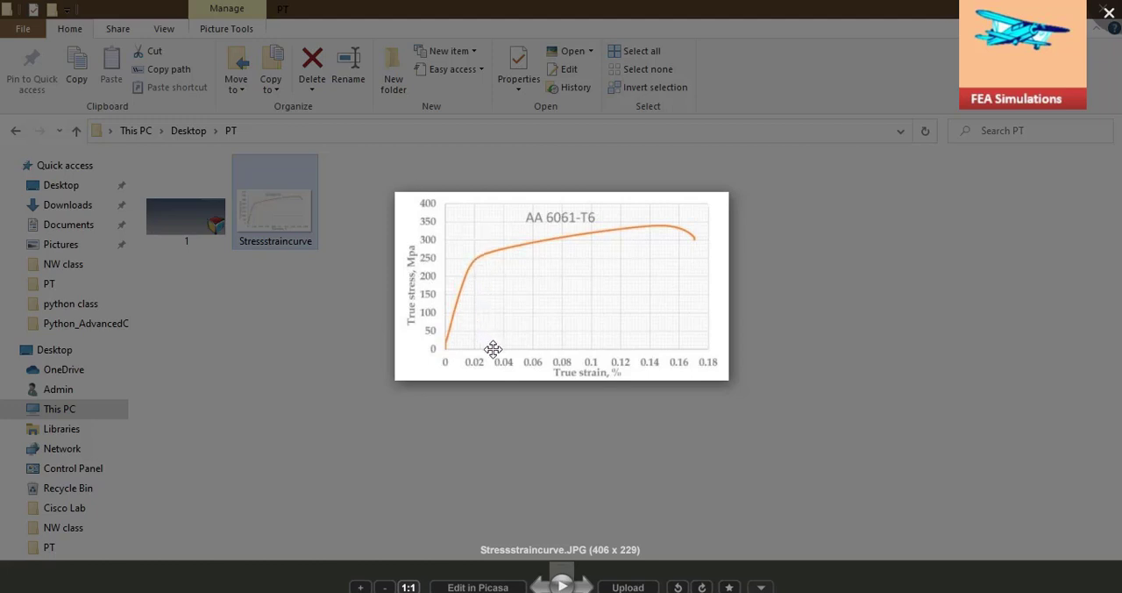
pyautogui.moveTo(476, 357)
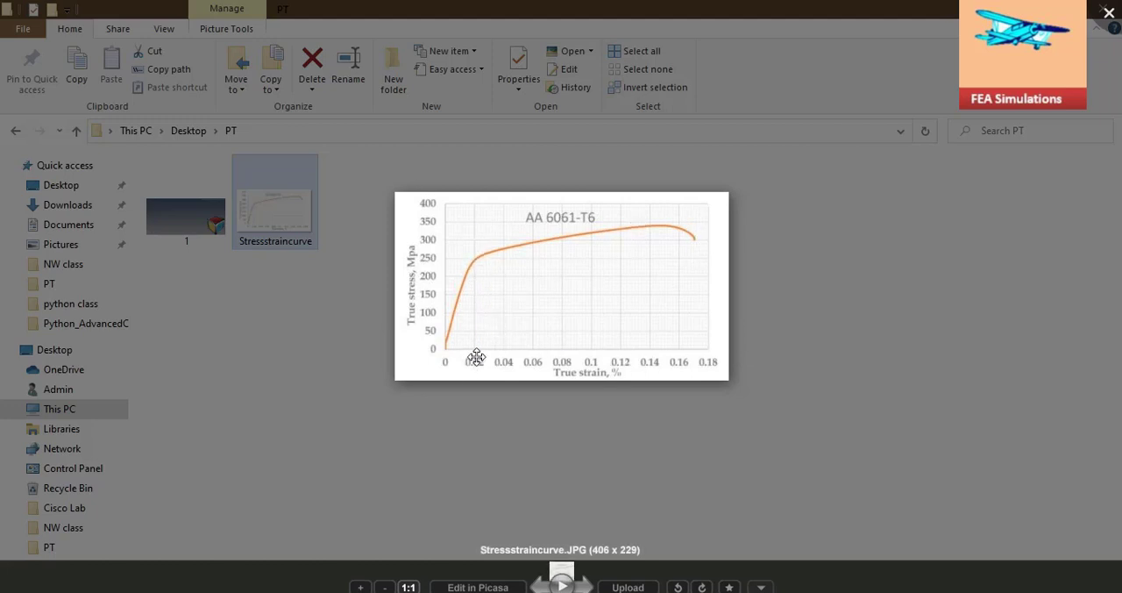
pyautogui.moveTo(449, 355)
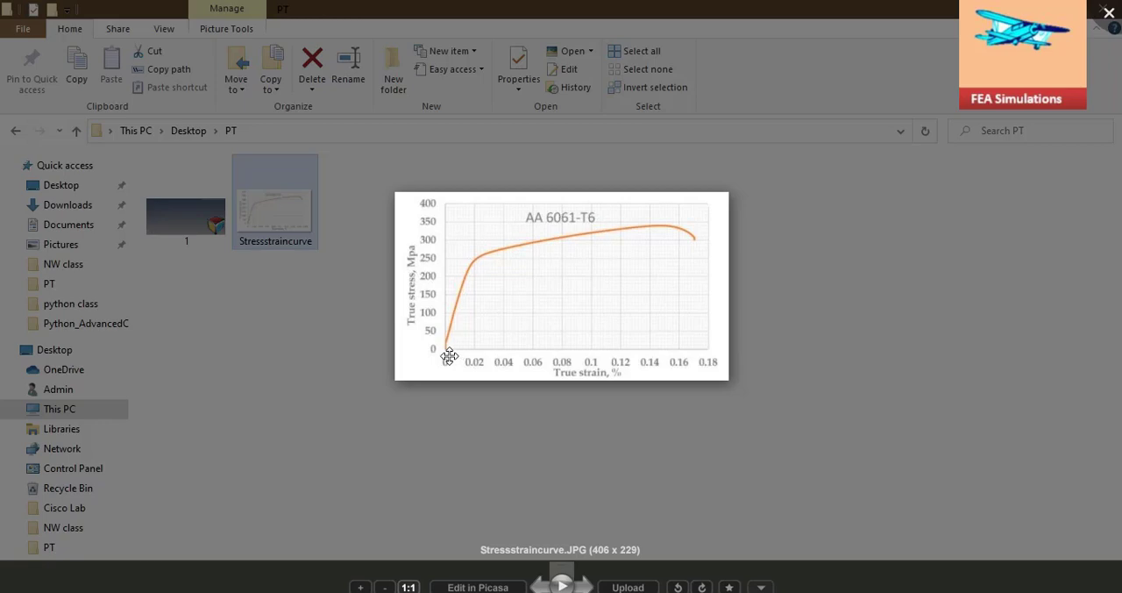
pyautogui.moveTo(466, 356)
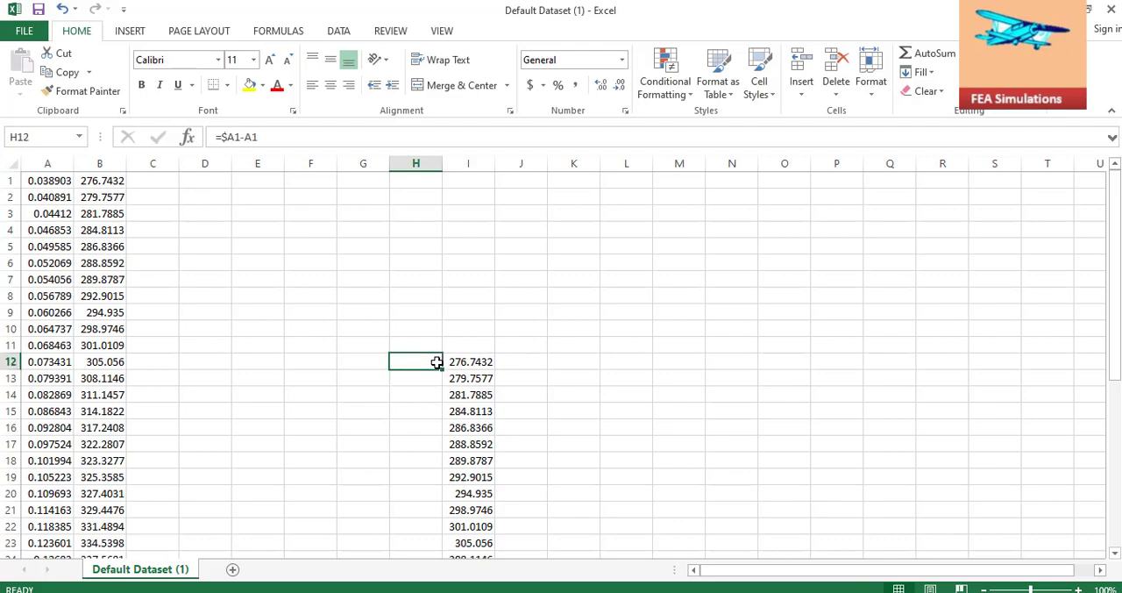
# Change the H12 formula to =$A1-$A$1, fill it down to row 40, and clear row 41
pyautogui.moveTo(416, 361); pyautogui.dragTo(416, 526)
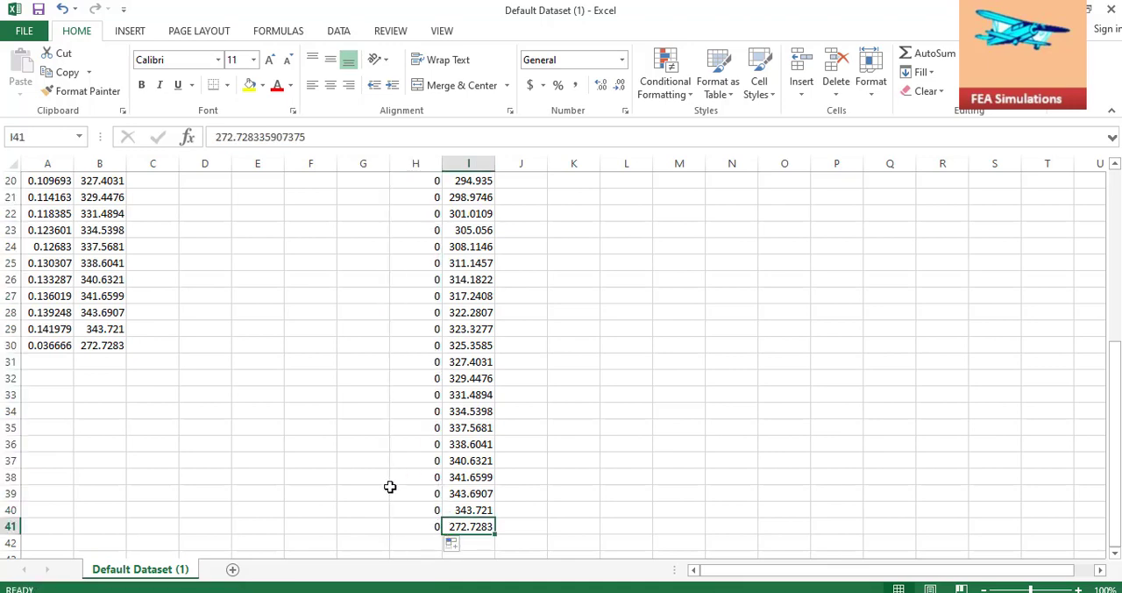
pyautogui.scroll(3)
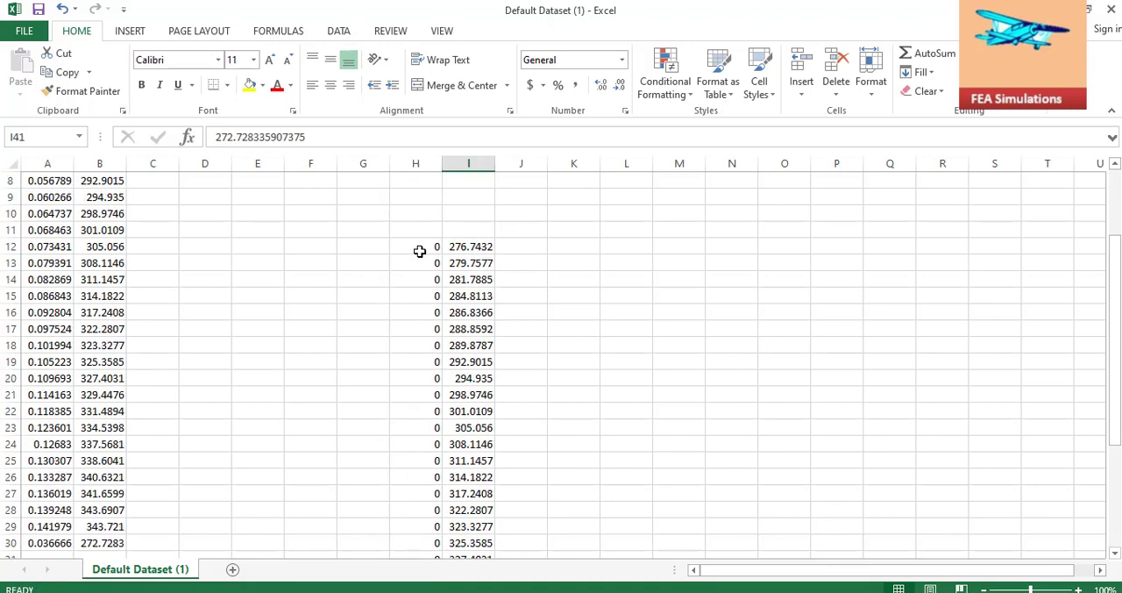
pyautogui.click(416, 247)
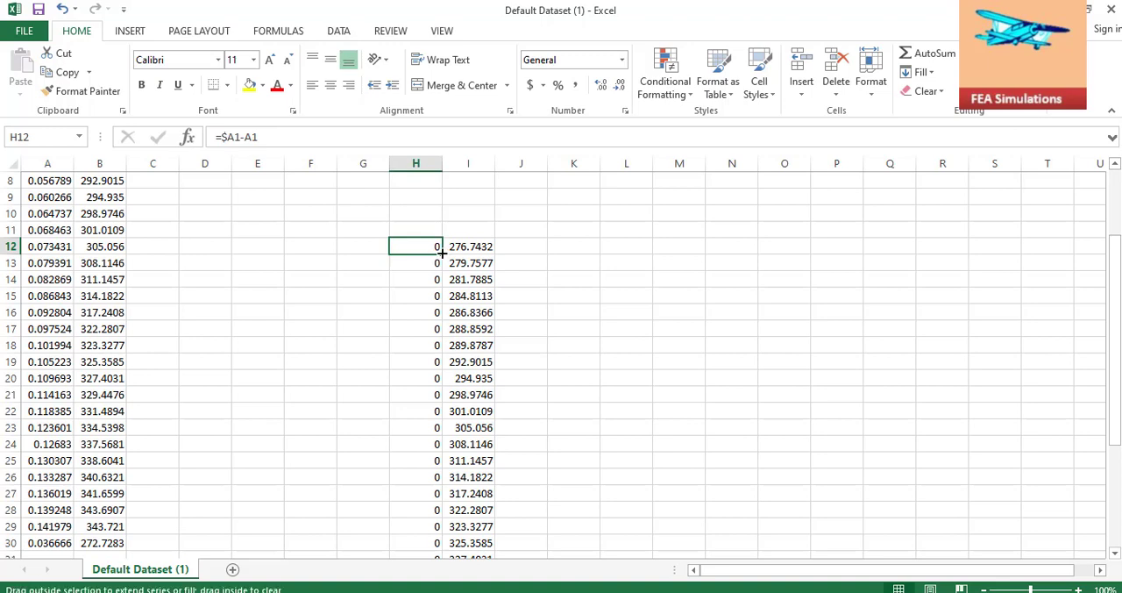
pyautogui.moveTo(245, 138)
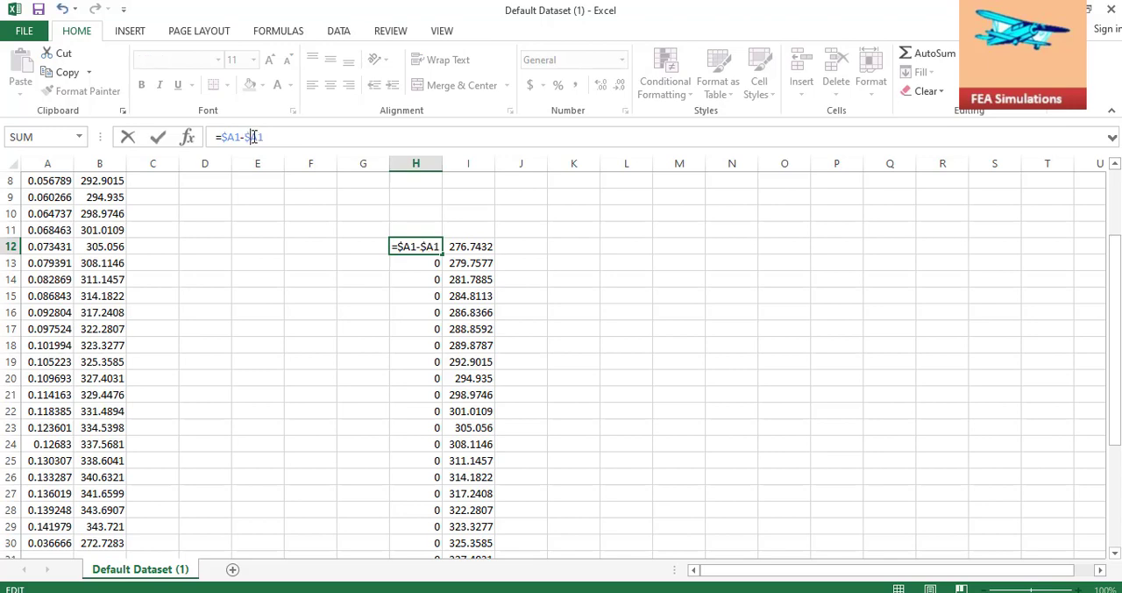
pyautogui.write('$')
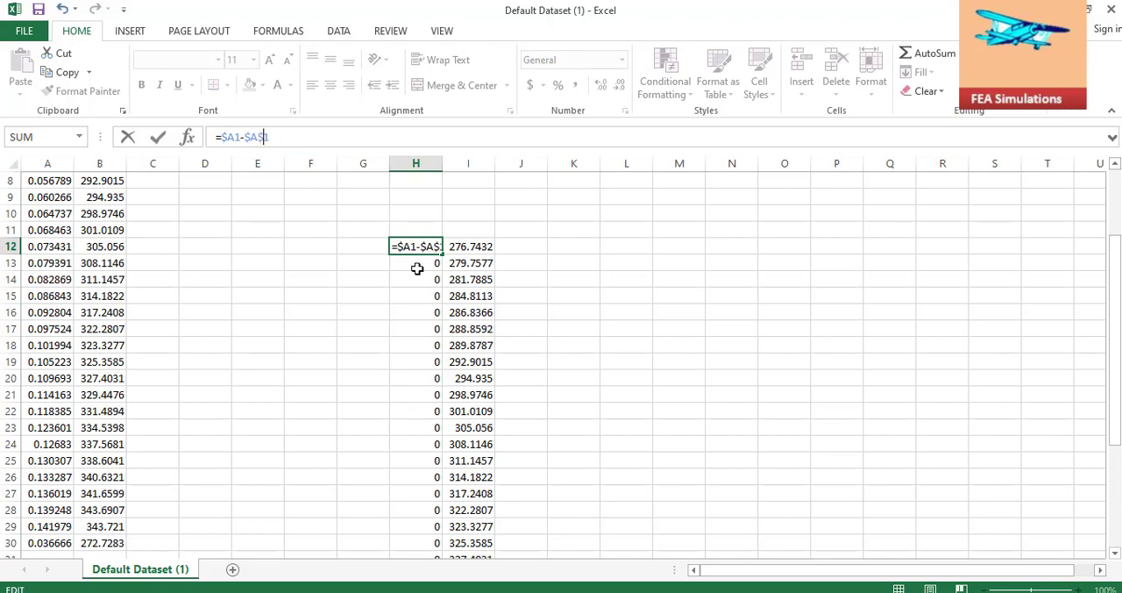
pyautogui.press('Return')
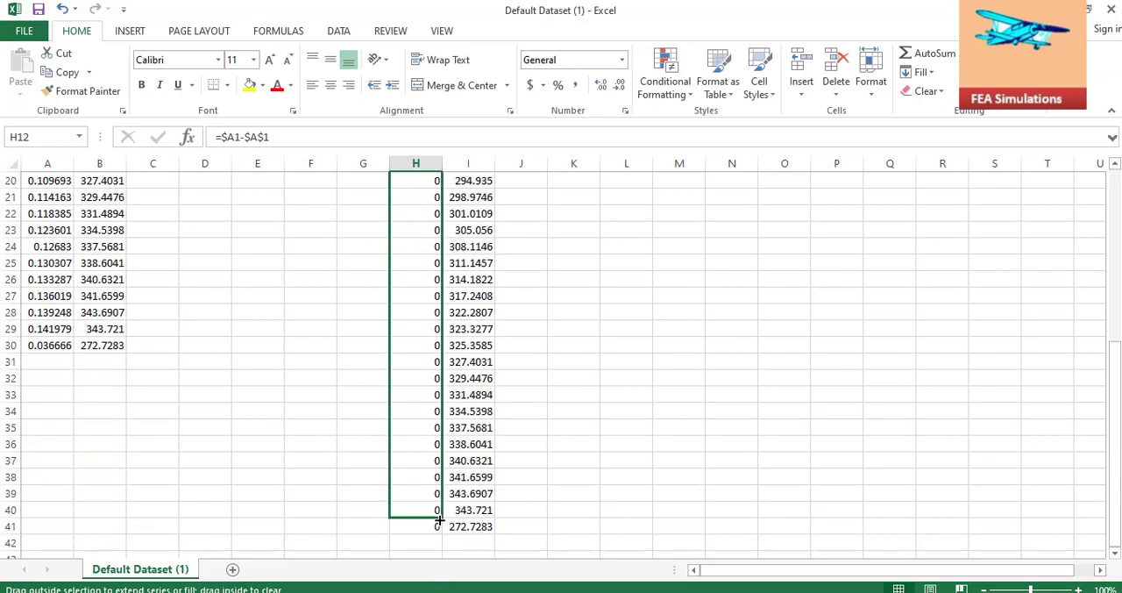
pyautogui.moveTo(436, 180); pyautogui.dragTo(437, 517)
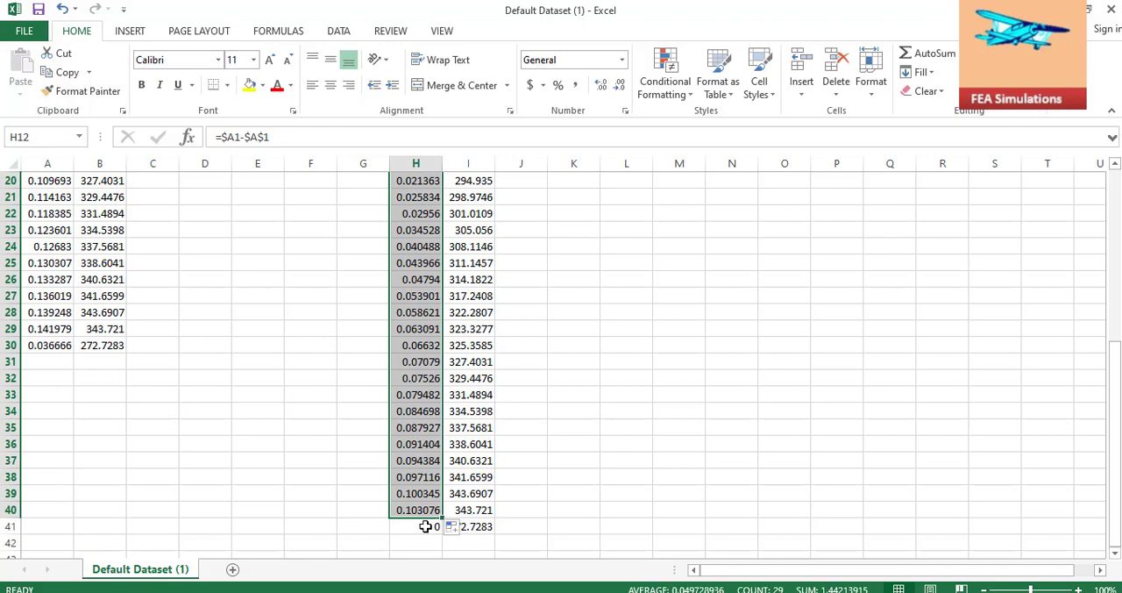
pyautogui.click(416, 526)
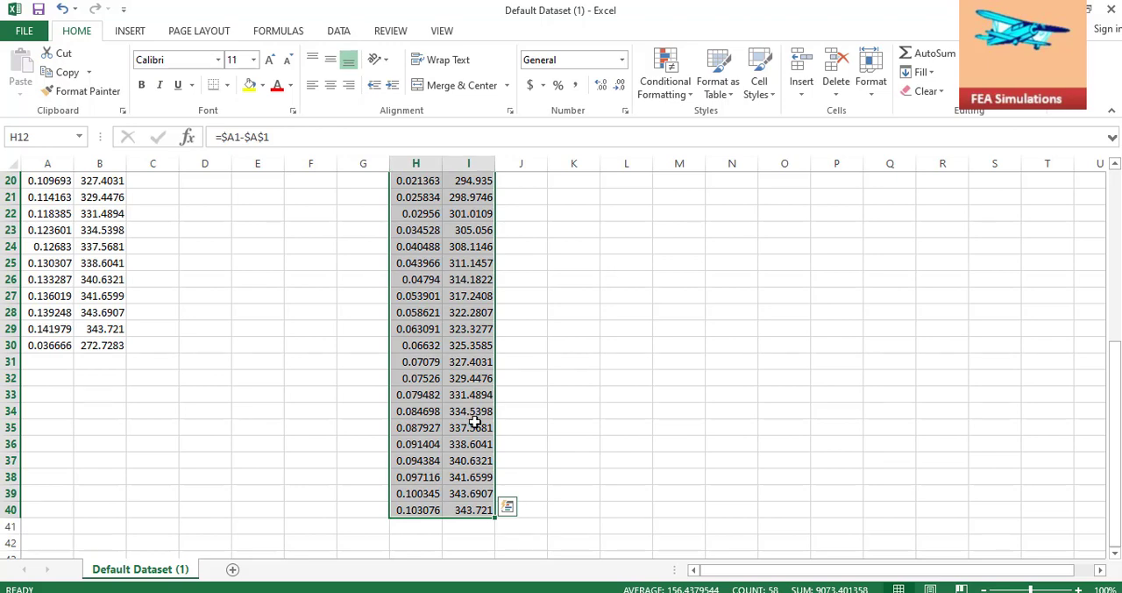
# Copy cells H12:I40, then create and open a new Excel worksheet in PT
pyautogui.rightClick(474, 427)
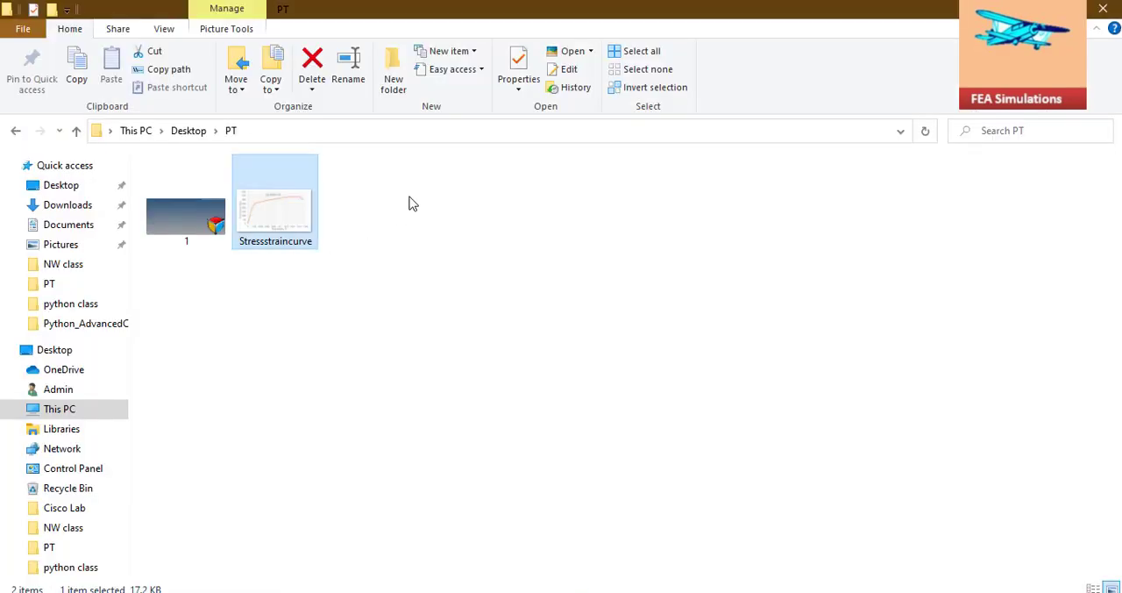
pyautogui.rightClick(413, 204)
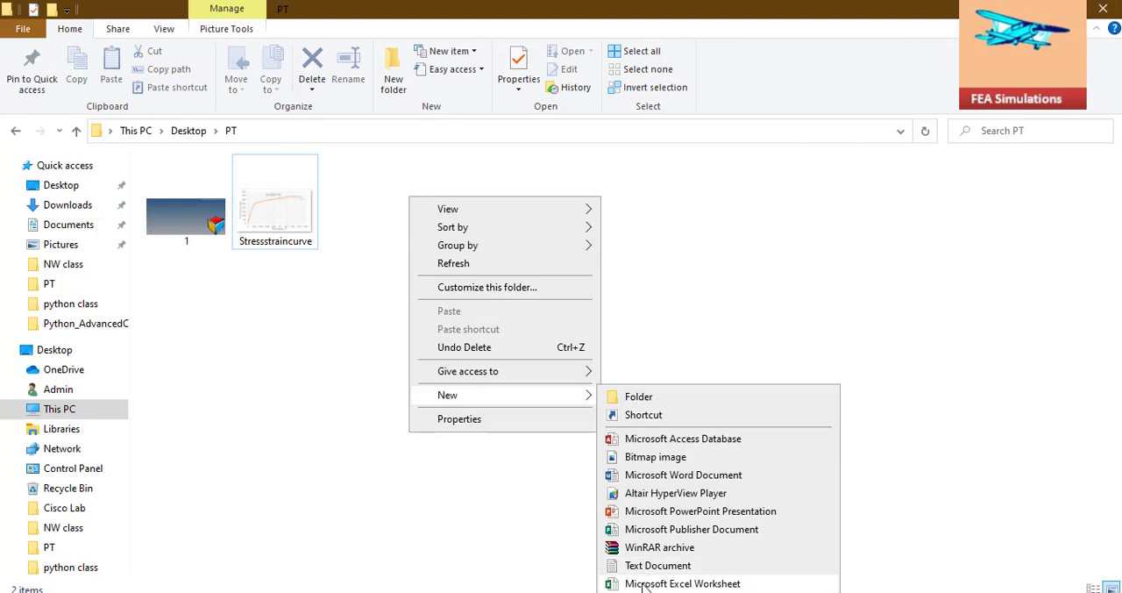
pyautogui.click(682, 583)
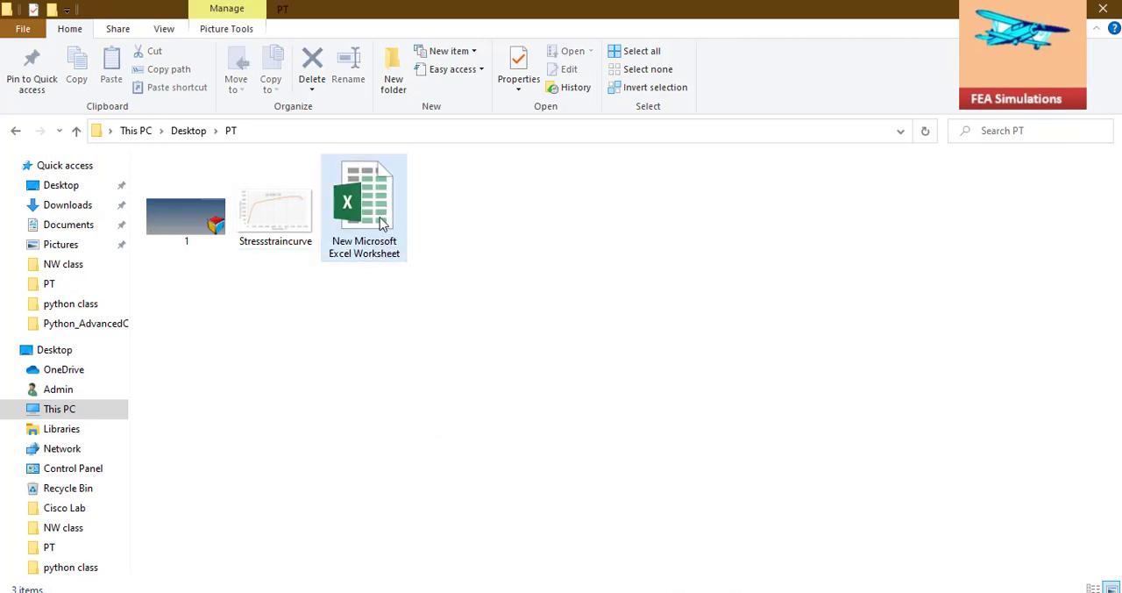
pyautogui.doubleClick(363, 201)
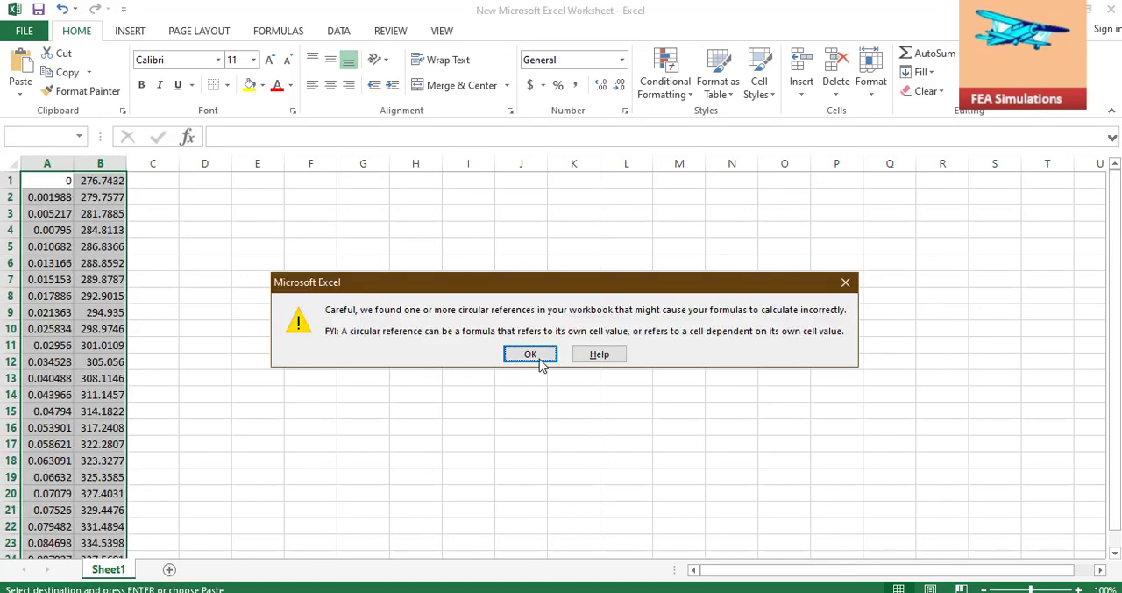
# Paste the plastic strain and stress values at A1, dismissing the circular reference warning
pyautogui.click(529, 353)
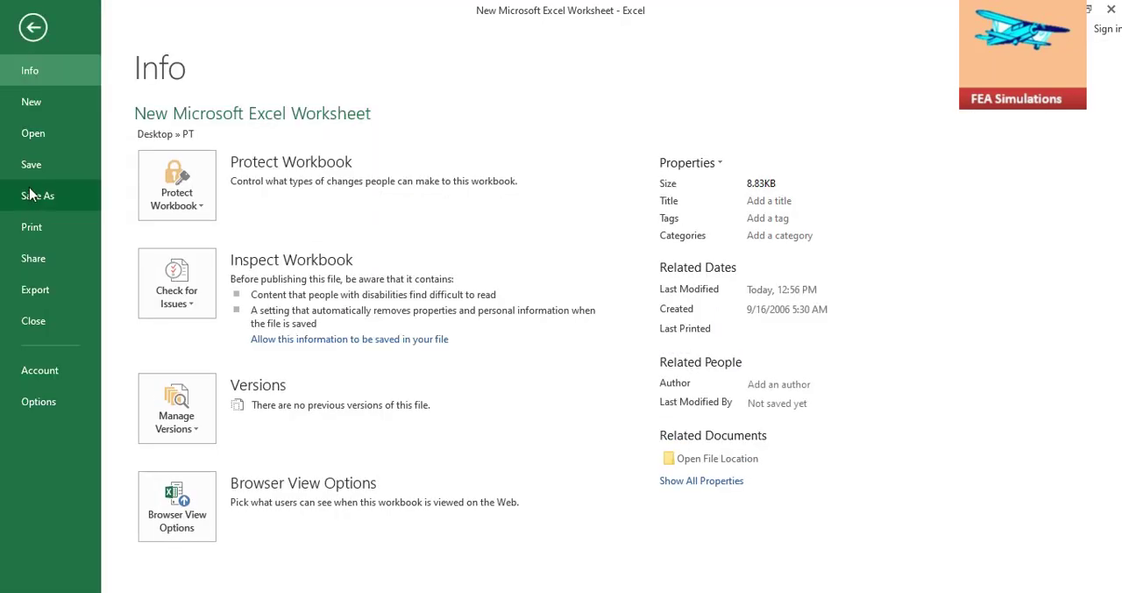
# Save the workbook as Al6061 with type CSV (MS-DOS) via Save As > Computer
pyautogui.click(38, 195)
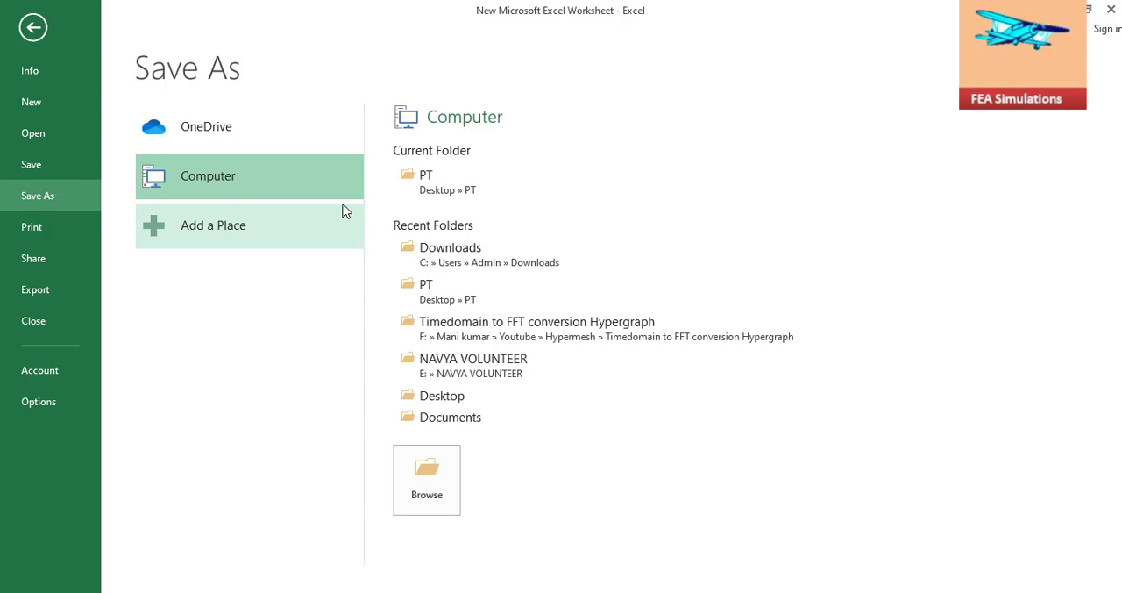
pyautogui.click(426, 479)
pyautogui.write('Al6')
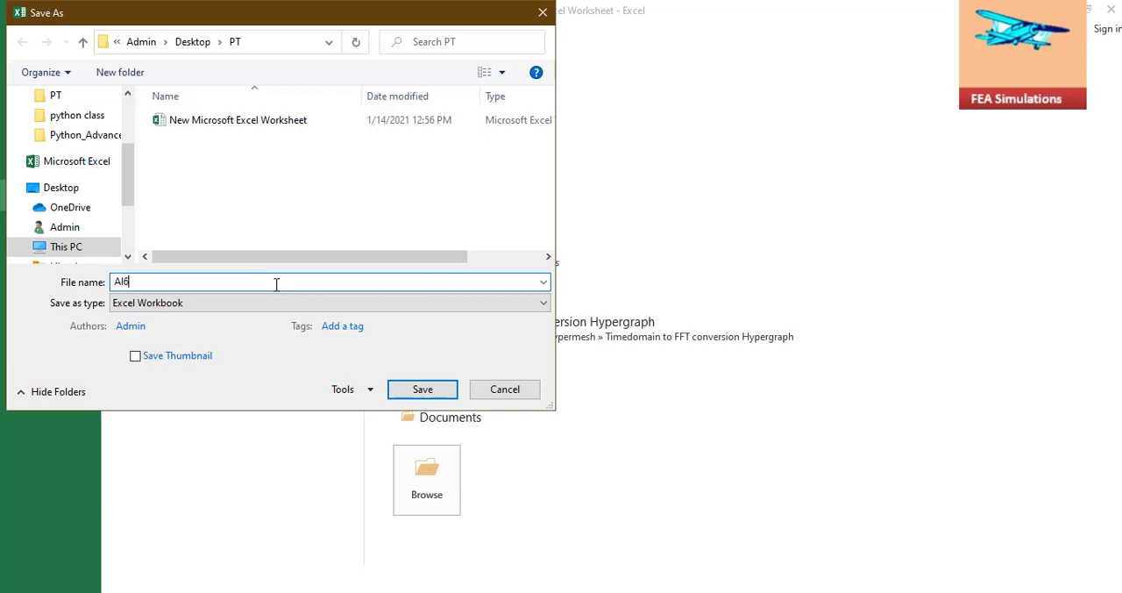
pyautogui.write('061')
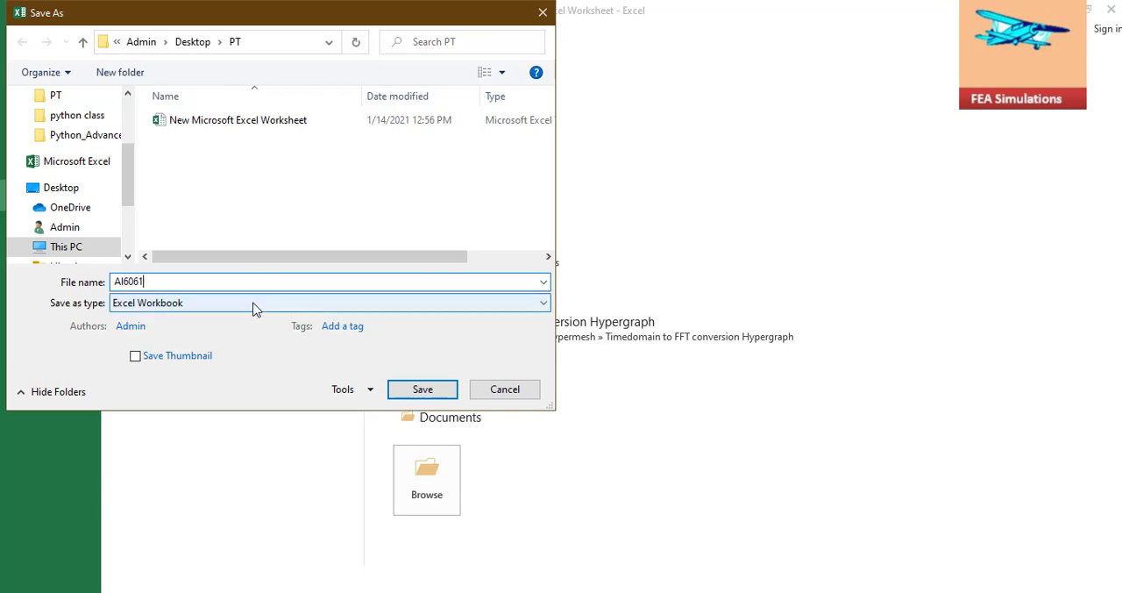
pyautogui.click(329, 302)
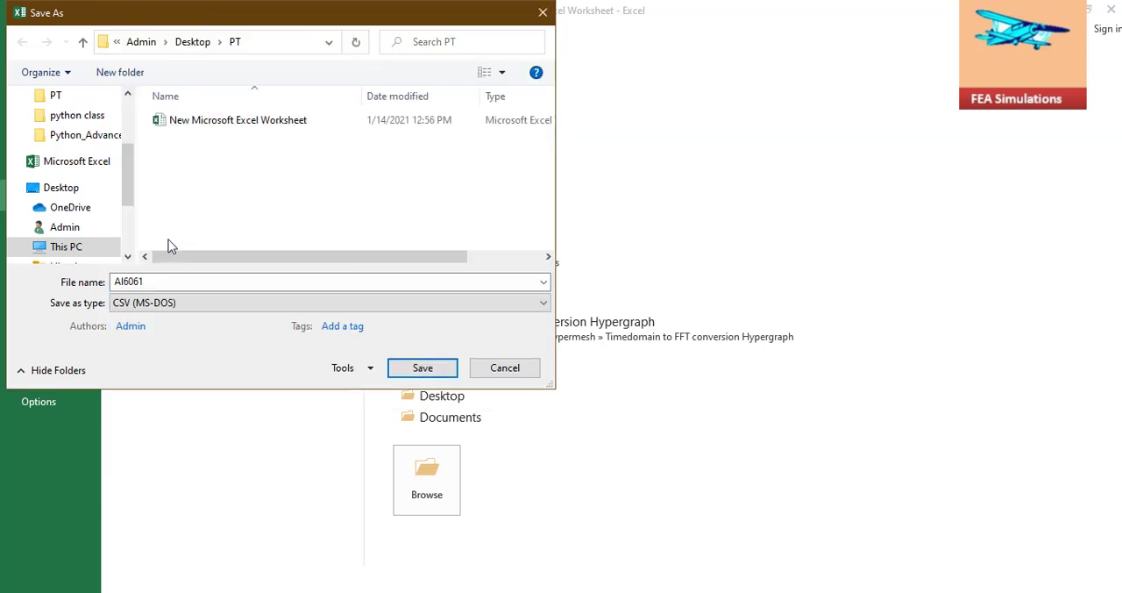
pyautogui.click(504, 368)
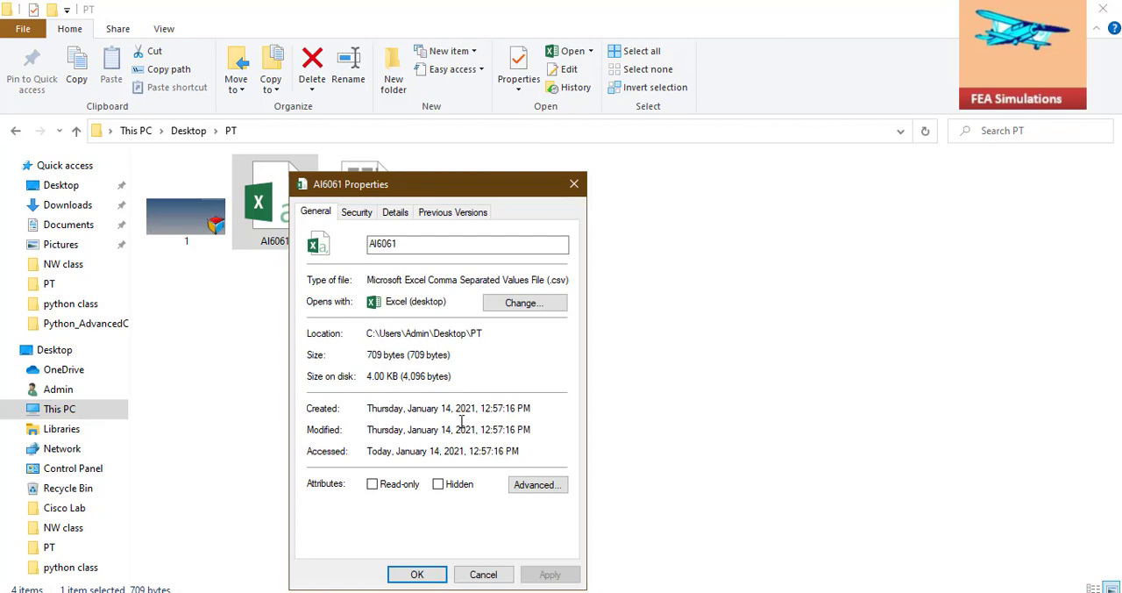
pyautogui.moveTo(473, 364)
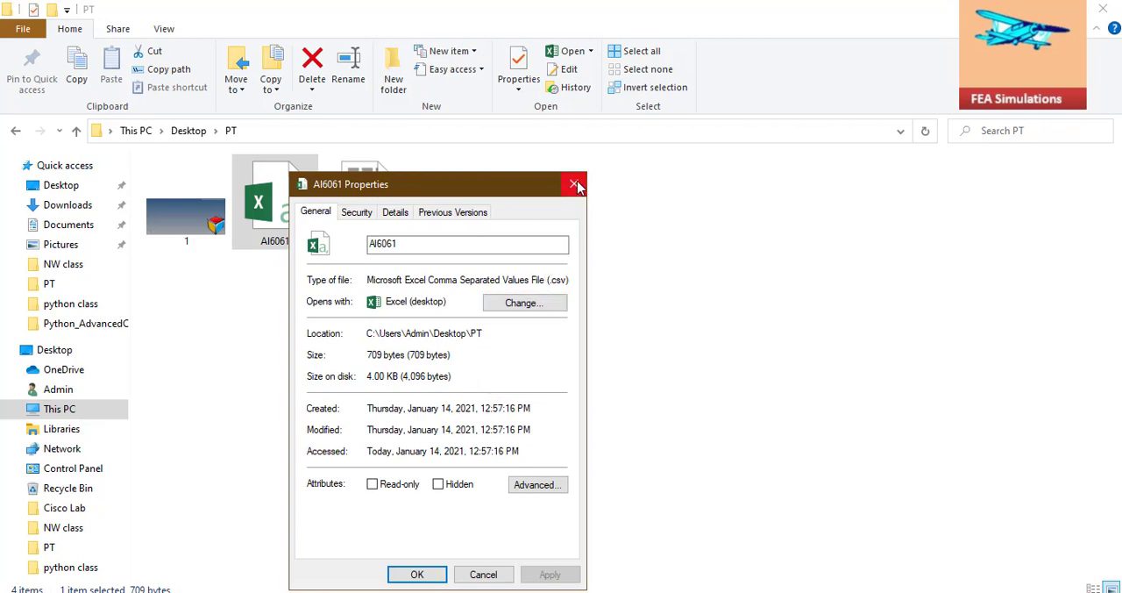
# Close the Al6061 Properties dialog after confirming the .csv file type
pyautogui.click(575, 185)
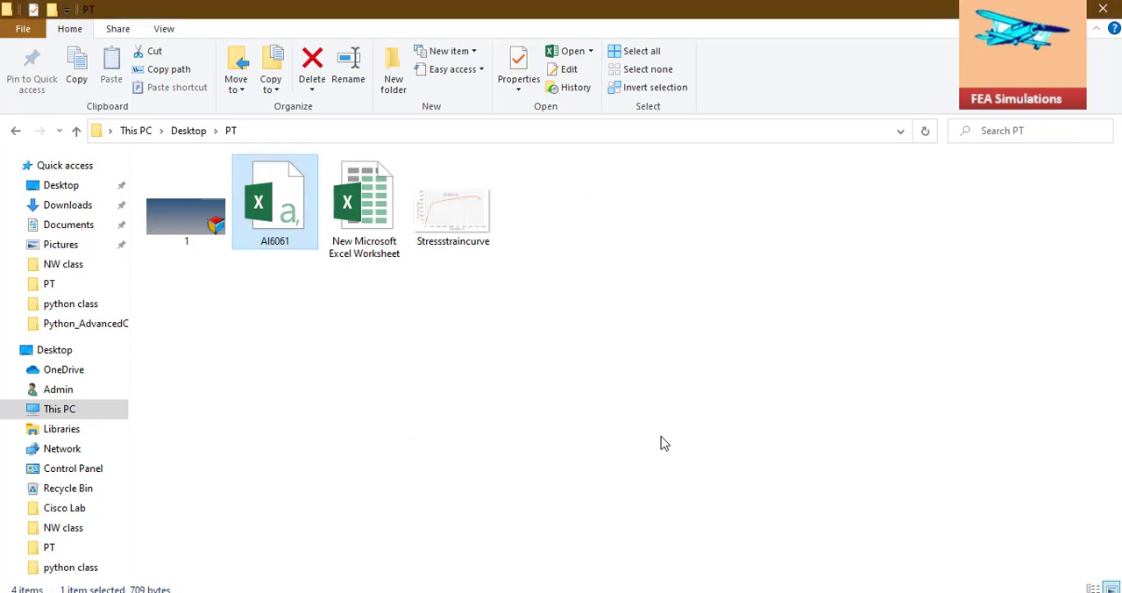